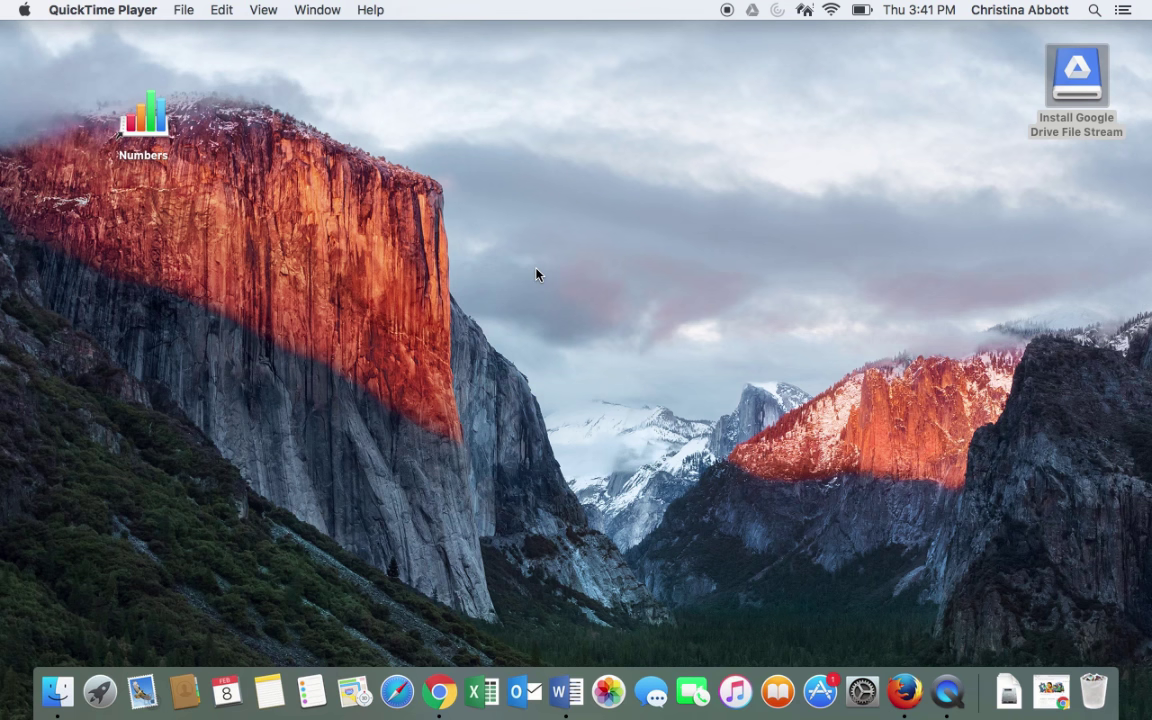
{"action": "mouse_move", "coordinate": [735, 57]}
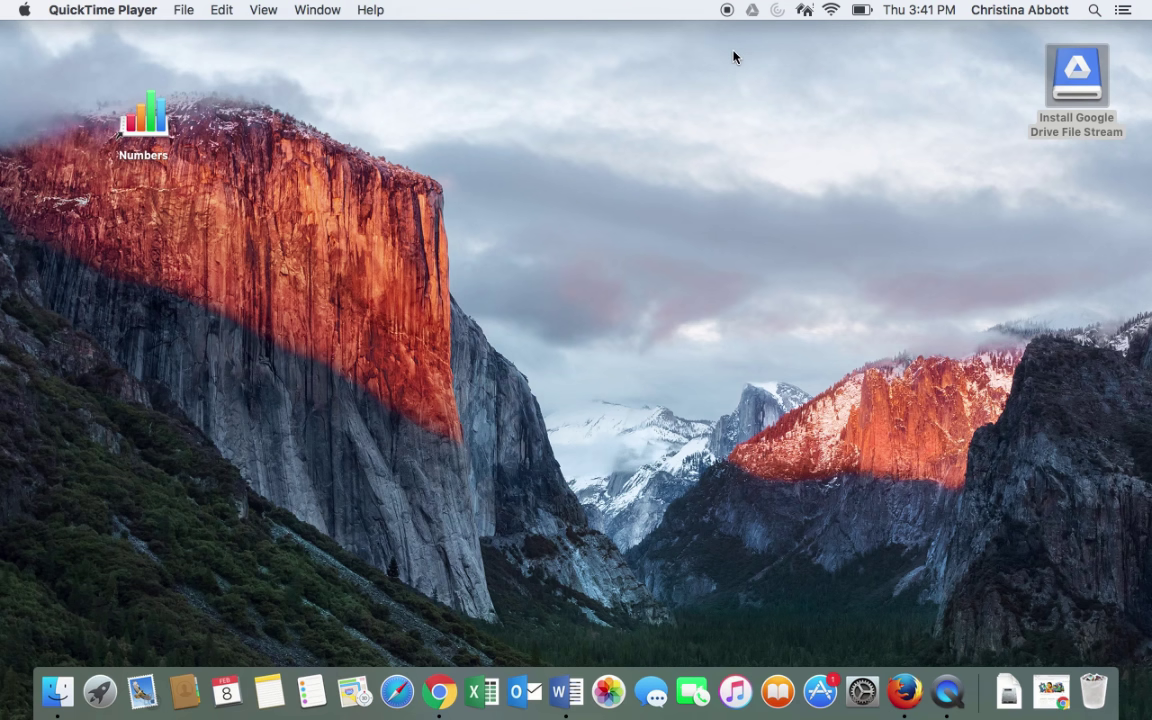
Disconnect the account from Backup and Sync preferences and acknowledge the notice
{"action": "left_click", "coordinate": [752, 10]}
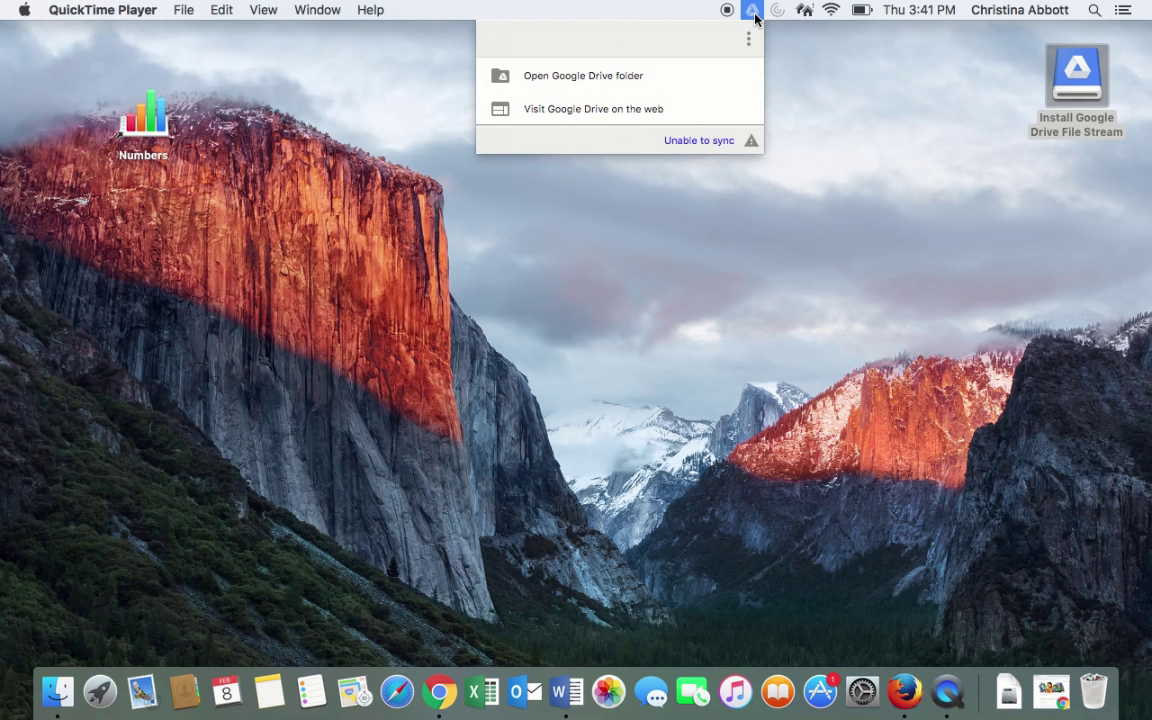
{"action": "left_click", "coordinate": [748, 39]}
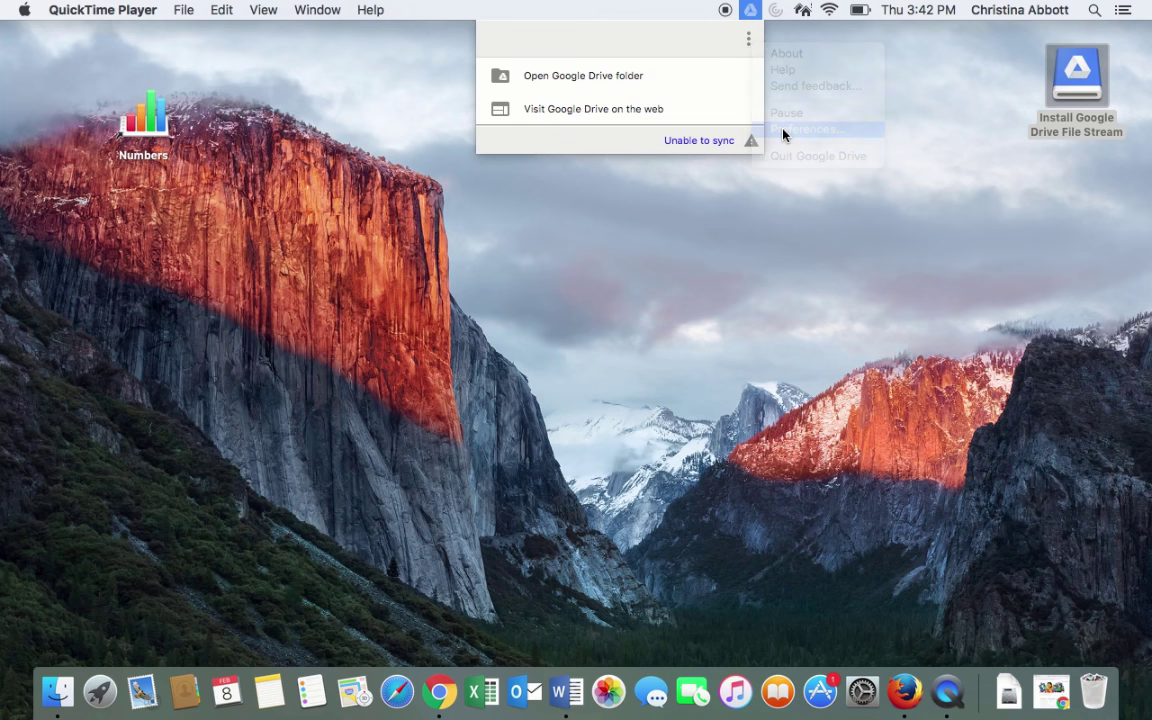
{"action": "left_click", "coordinate": [814, 129]}
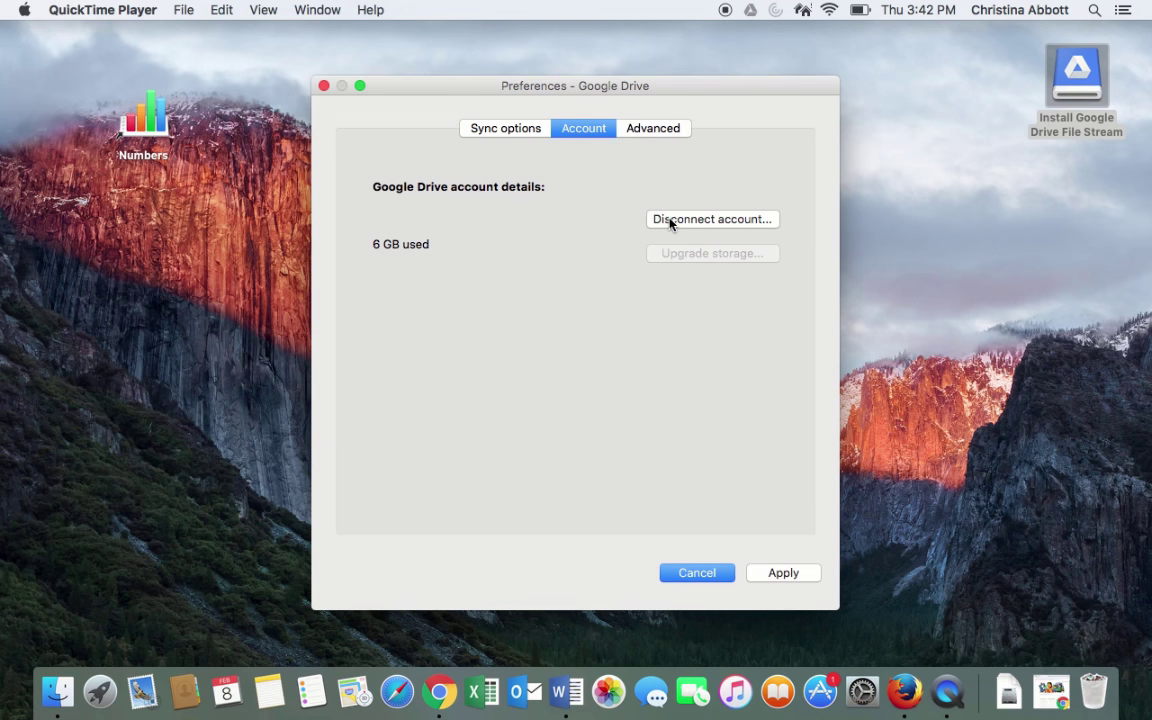
{"action": "left_click", "coordinate": [711, 219]}
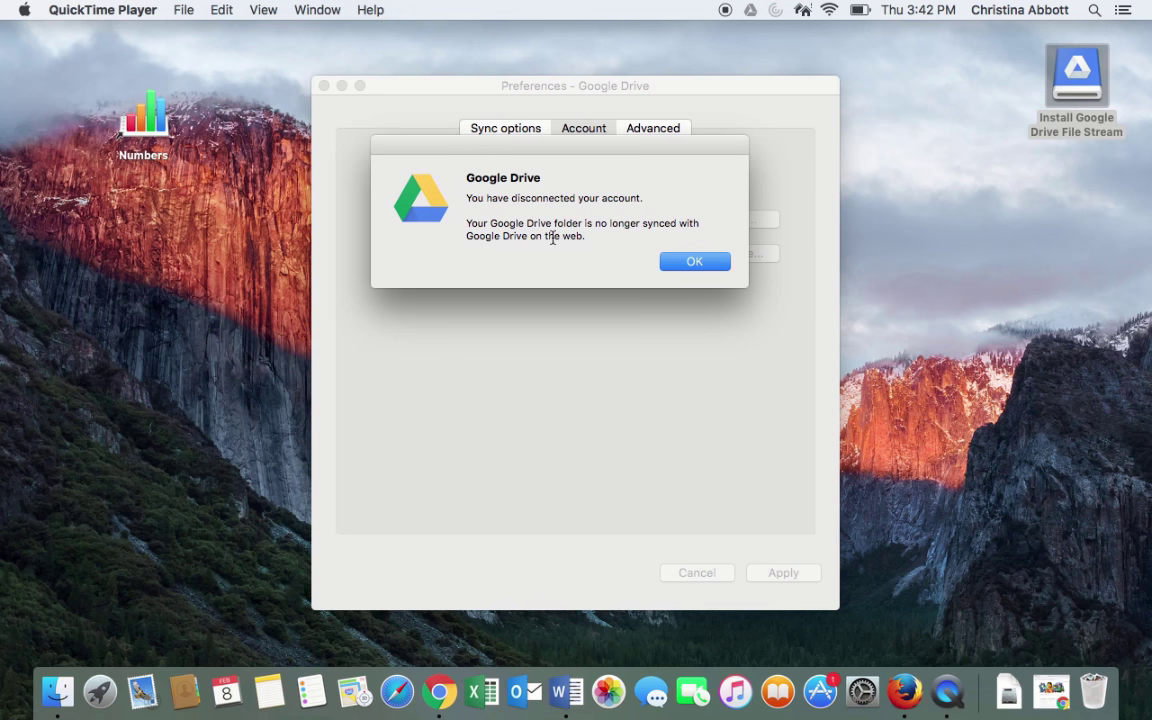
{"action": "left_click", "coordinate": [694, 261]}
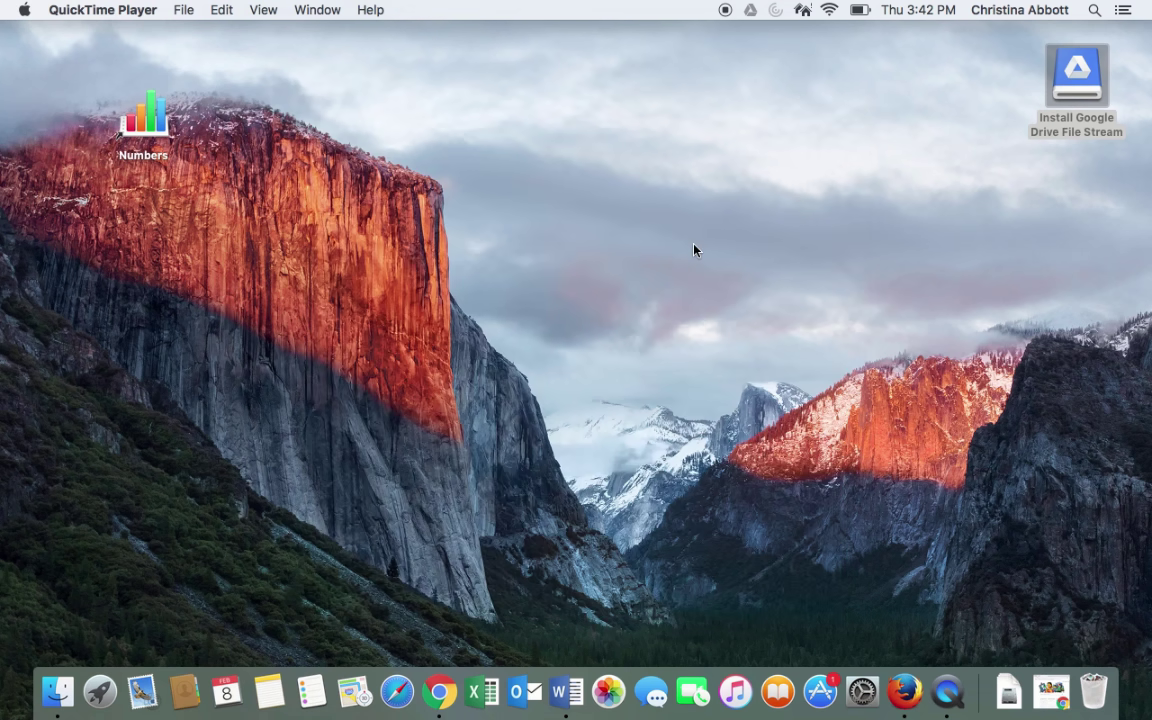
Quit the old Google Drive app from its menu-bar panel
{"action": "left_click", "coordinate": [750, 10]}
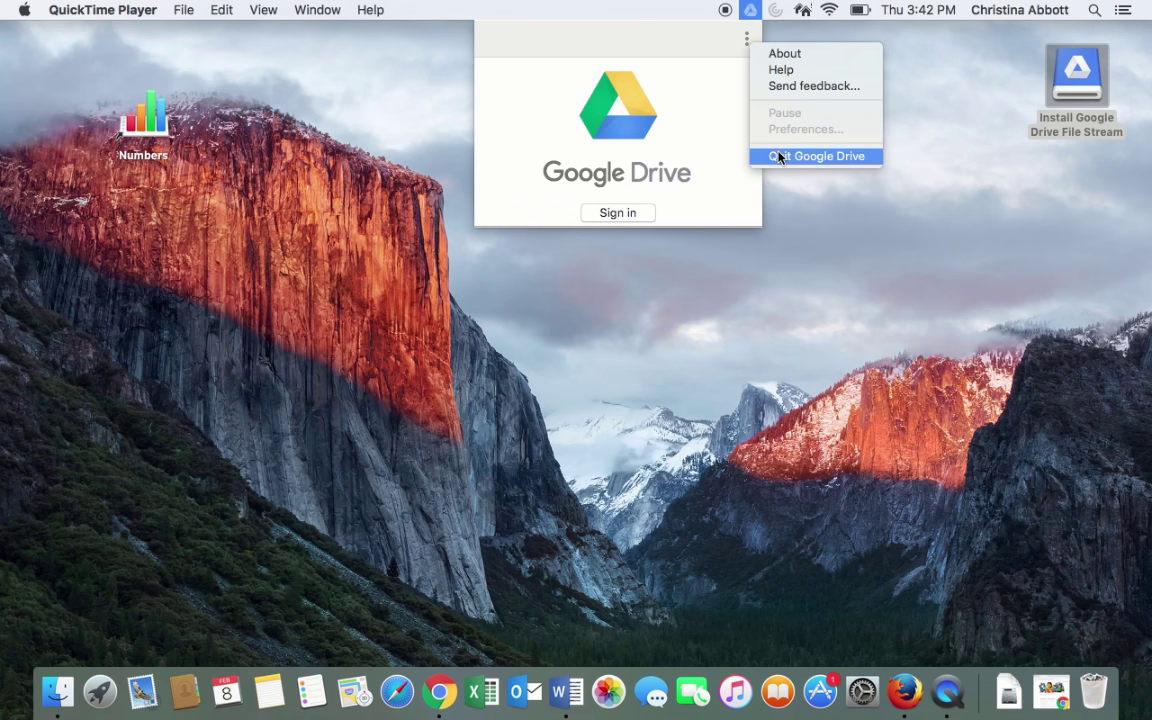
{"action": "left_click", "coordinate": [815, 156]}
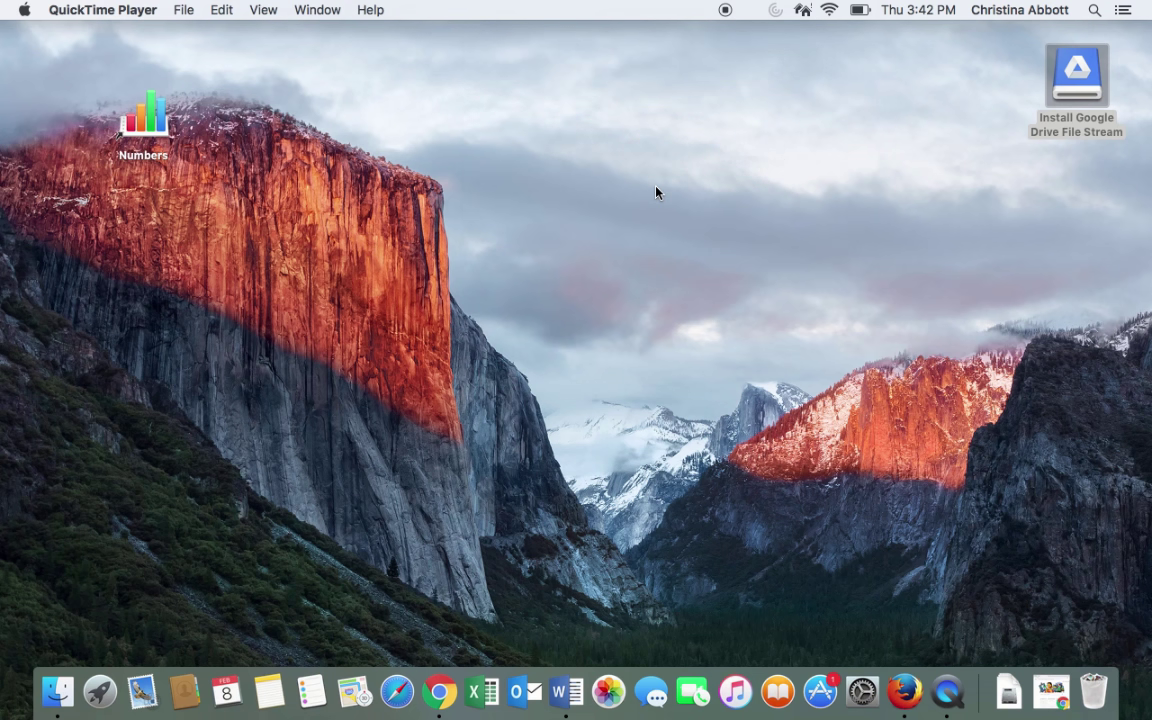
{"action": "mouse_move", "coordinate": [573, 251]}
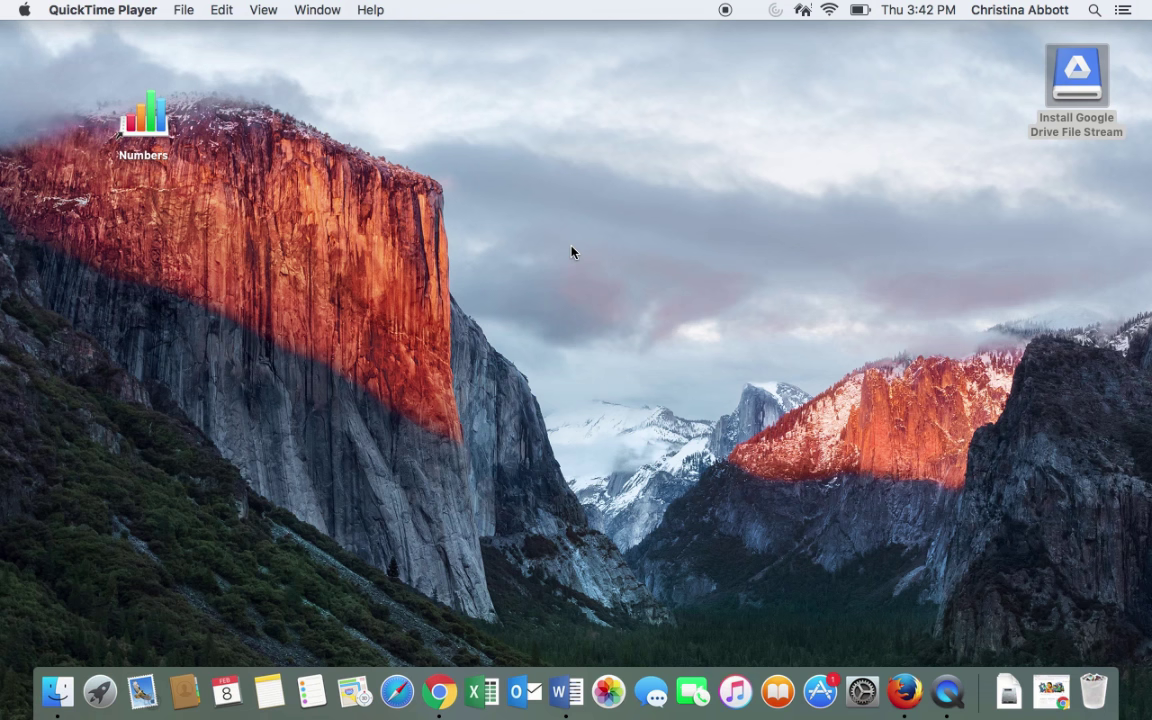
{"action": "mouse_move", "coordinate": [439, 691]}
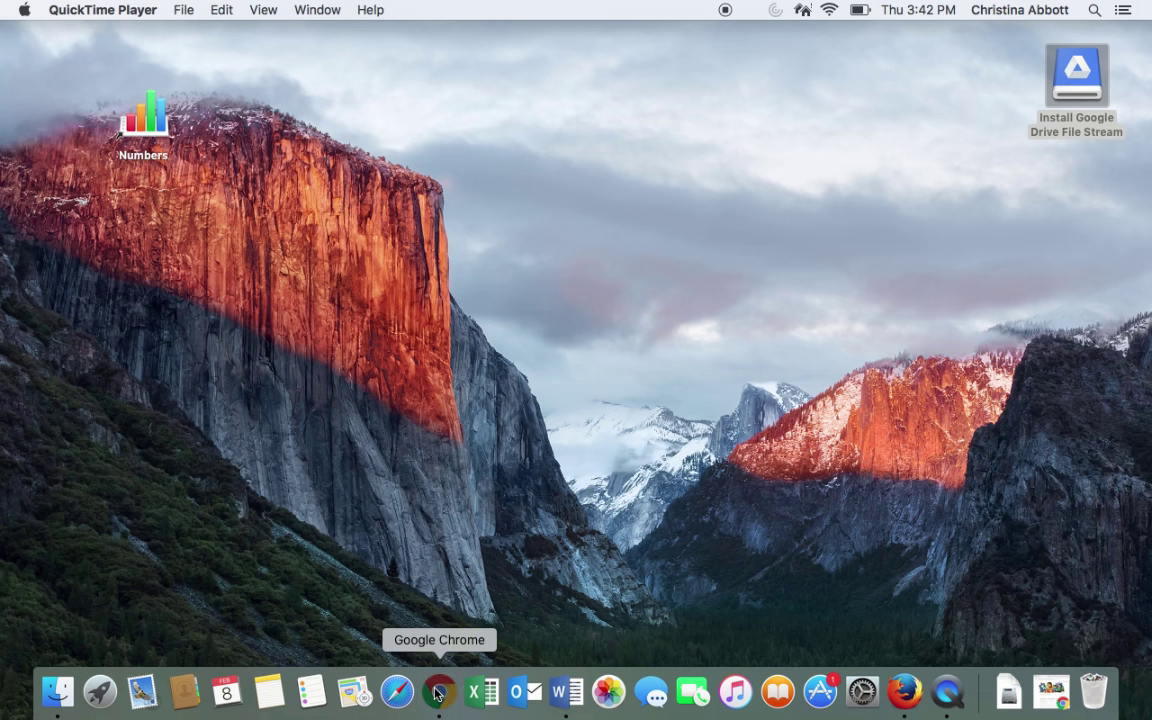
Launch Chrome and go to google.com/drive from the address bar suggestion
{"action": "left_click", "coordinate": [439, 691]}
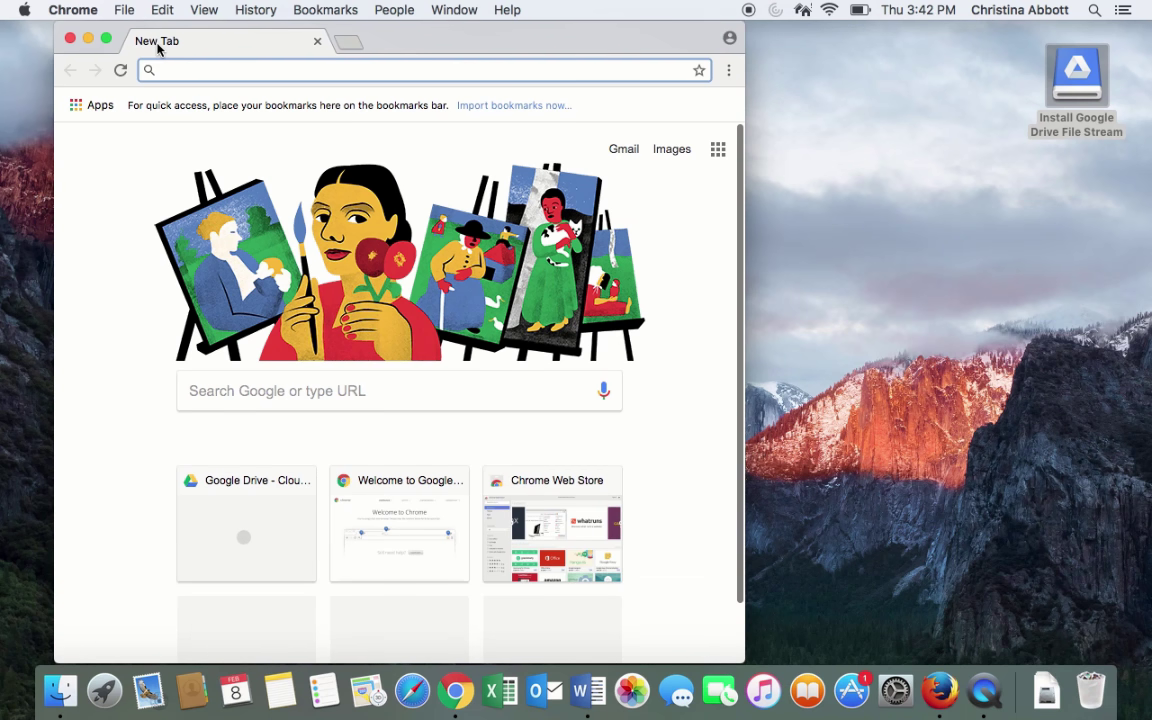
{"action": "type", "text": "google.com"}
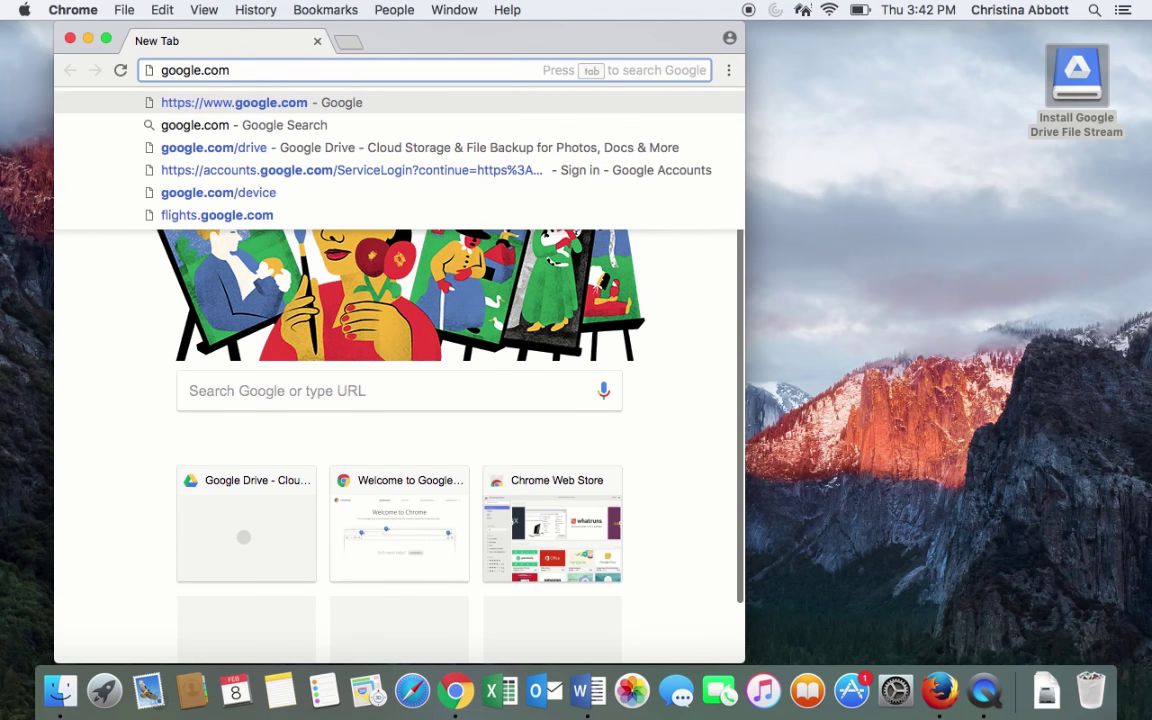
{"action": "left_click", "coordinate": [213, 147]}
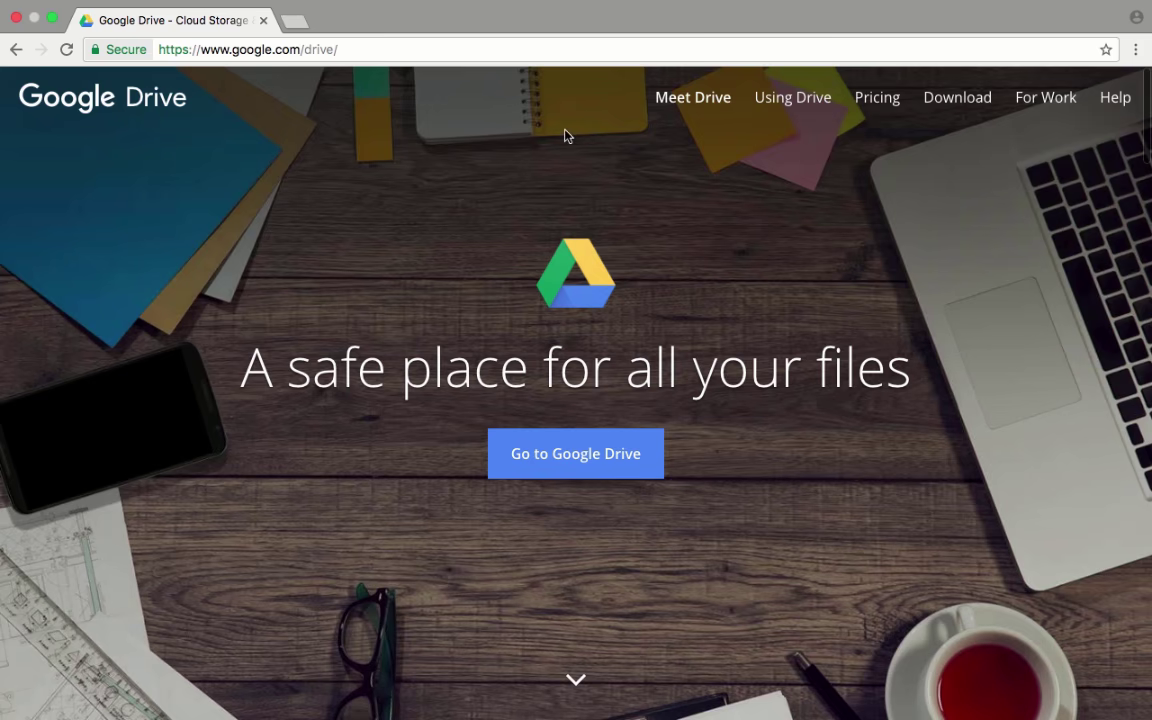
Go to Download, choose Get Started for Drive File Stream, and scroll to Mac instructions
{"action": "left_click", "coordinate": [957, 97]}
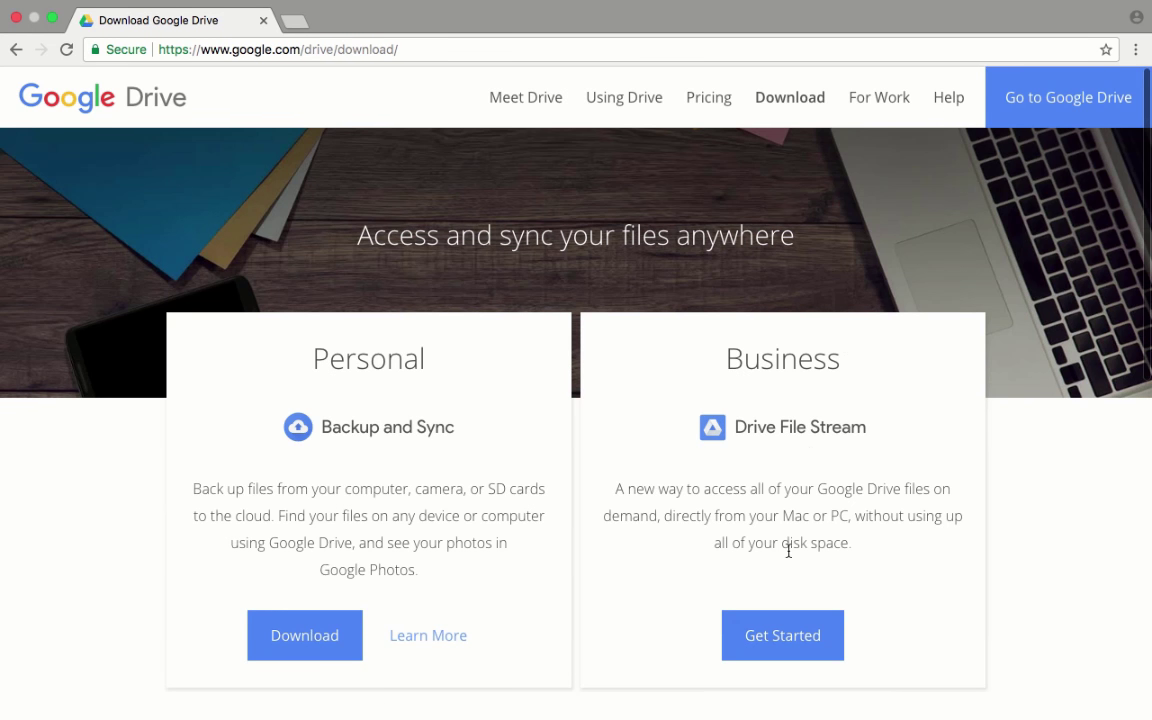
{"action": "left_click", "coordinate": [782, 635]}
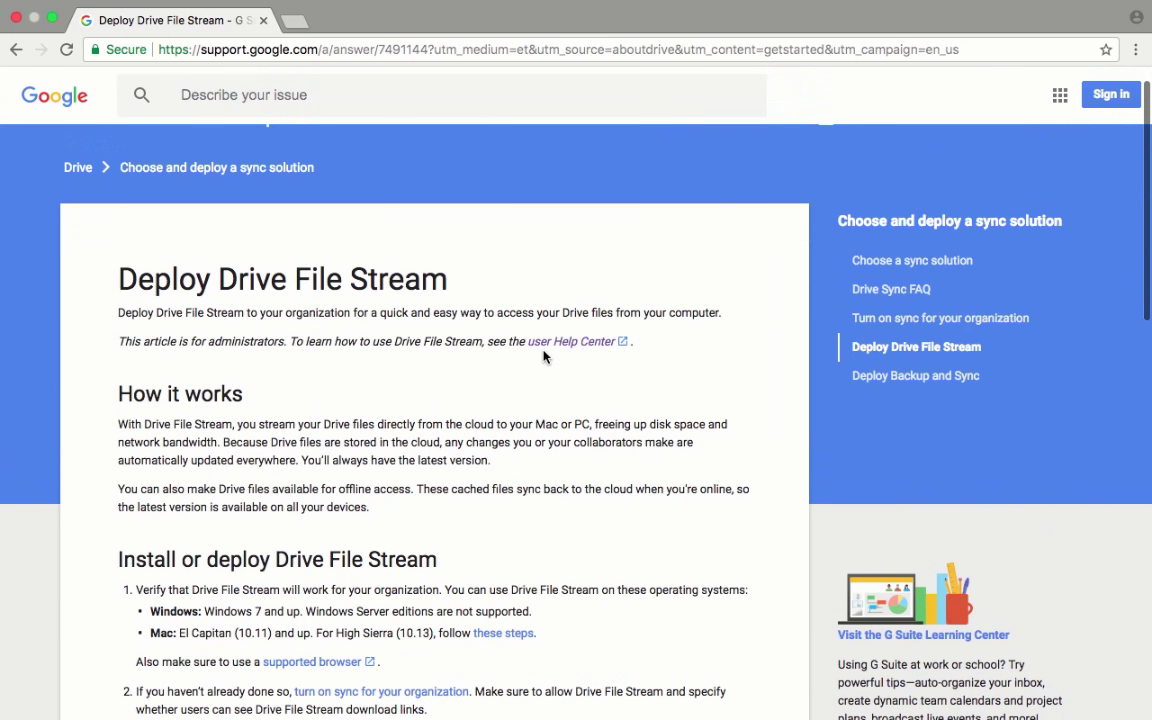
{"action": "scroll", "scroll_direction": "down", "scroll_amount": 3}
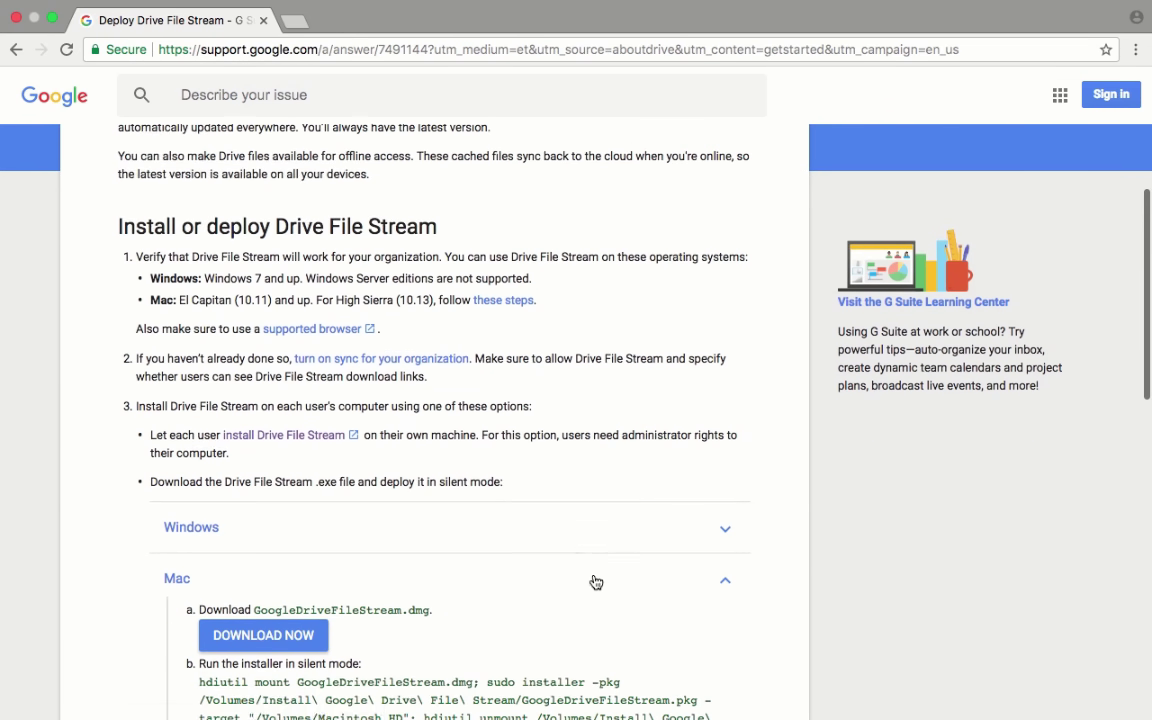
{"action": "mouse_move", "coordinate": [263, 635]}
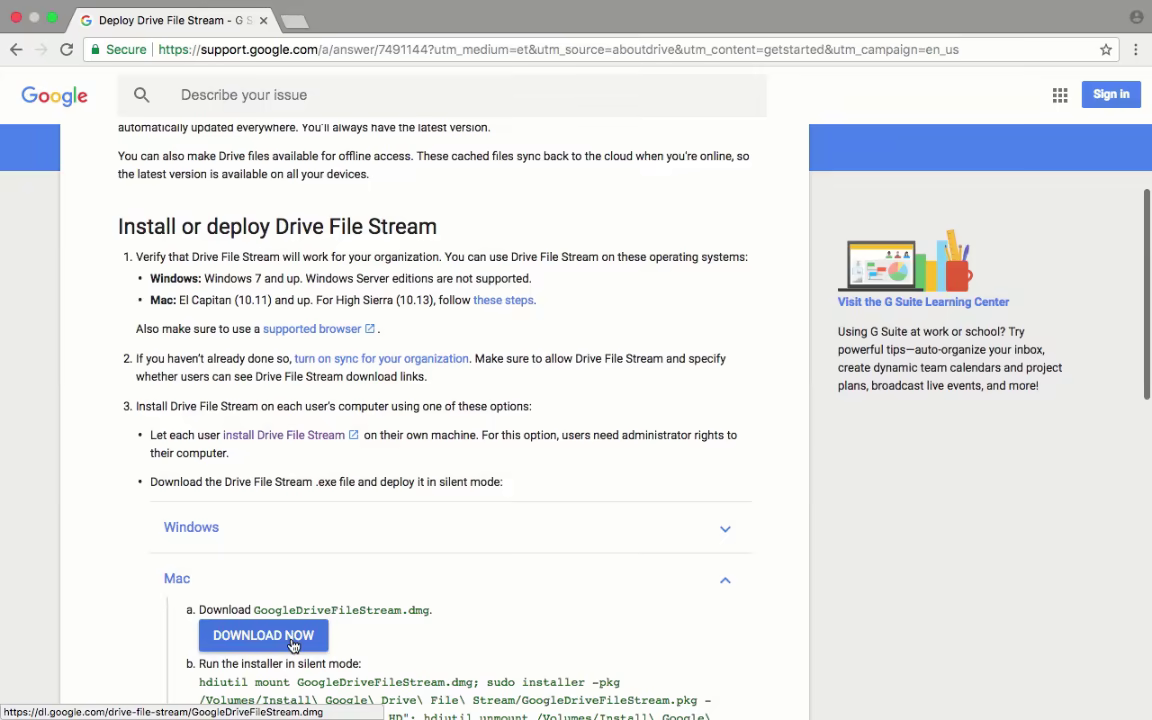
Start downloading GoogleDriveFileStream.dmg with the Mac DOWNLOAD NOW button
{"action": "left_click", "coordinate": [263, 635]}
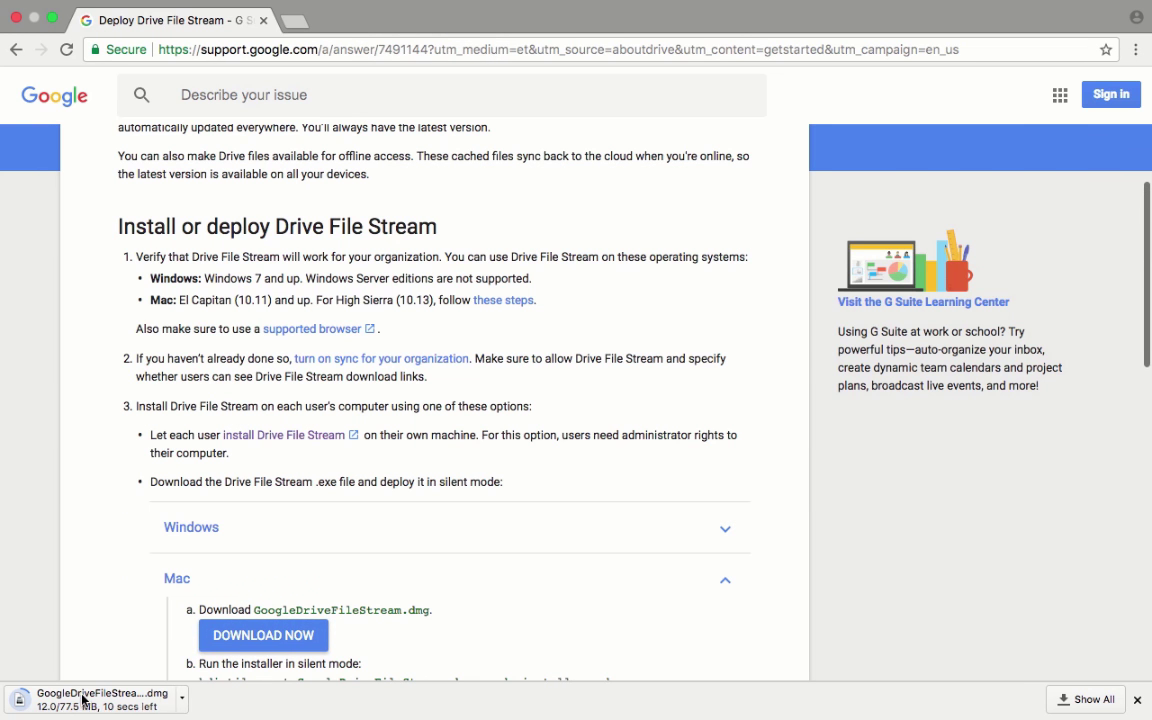
{"action": "mouse_move", "coordinate": [115, 151]}
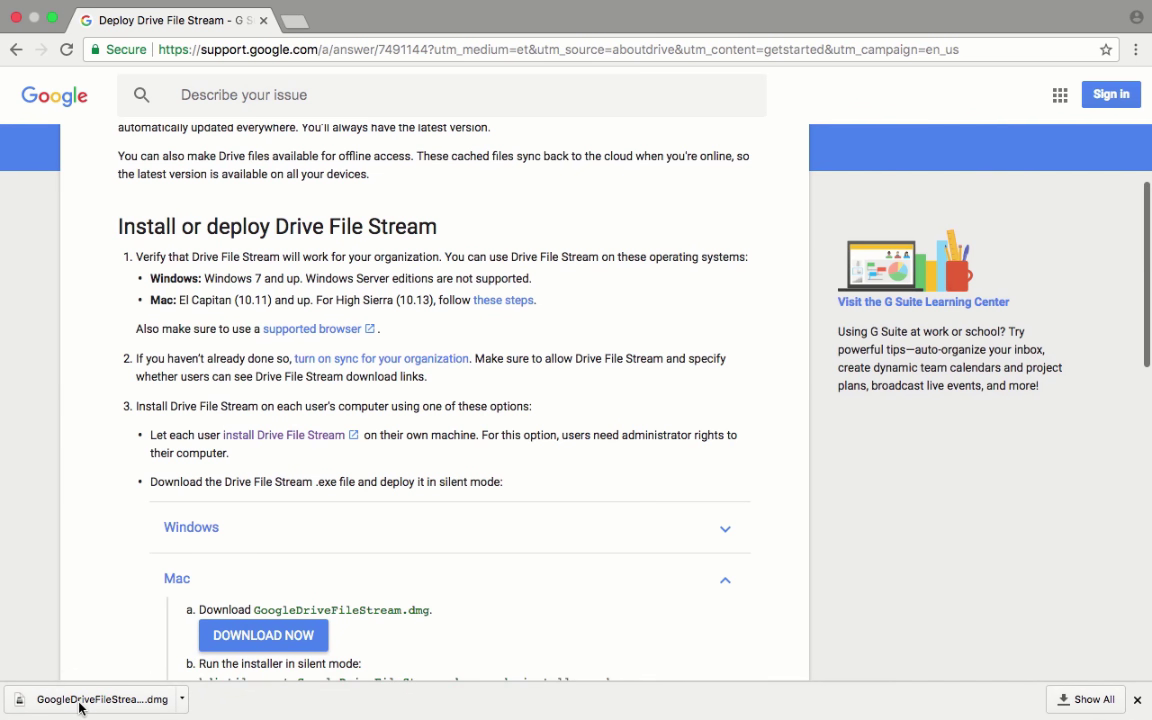
Open the downloaded .dmg from Chrome's download bar to mount it
{"action": "left_click", "coordinate": [90, 699]}
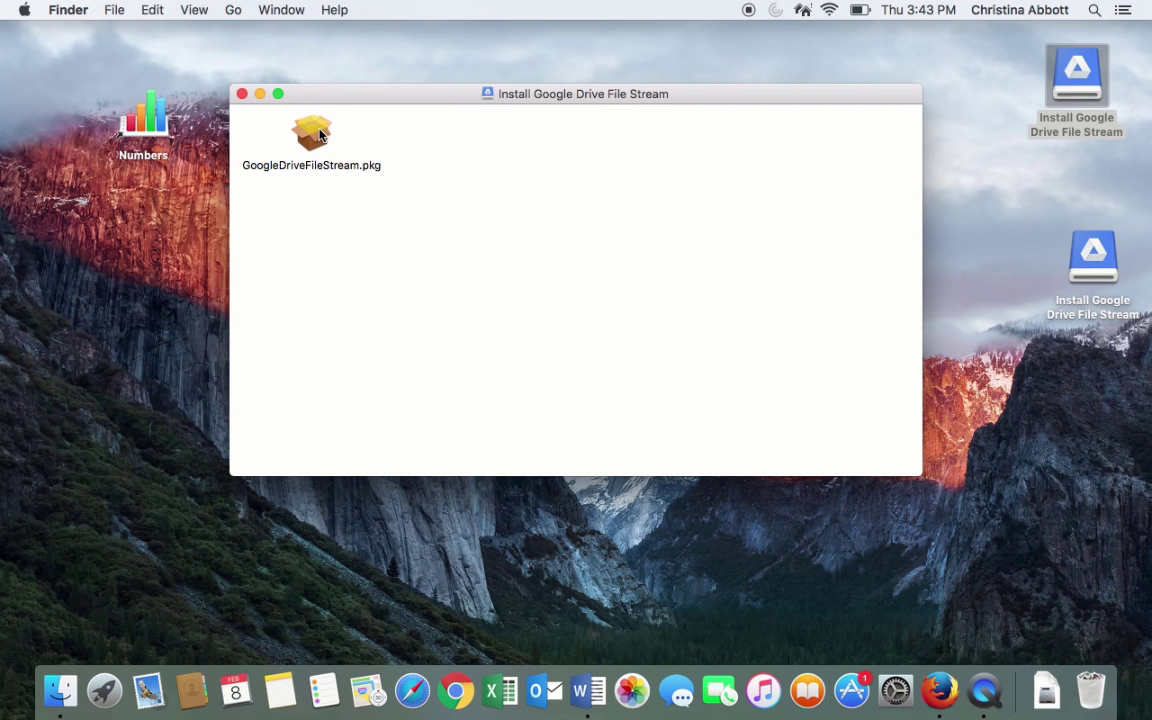
Run GoogleDriveFileStream.pkg, pass the security prompt and introduction, and start installing on Macintosh HD
{"action": "double_click", "coordinate": [311, 133]}
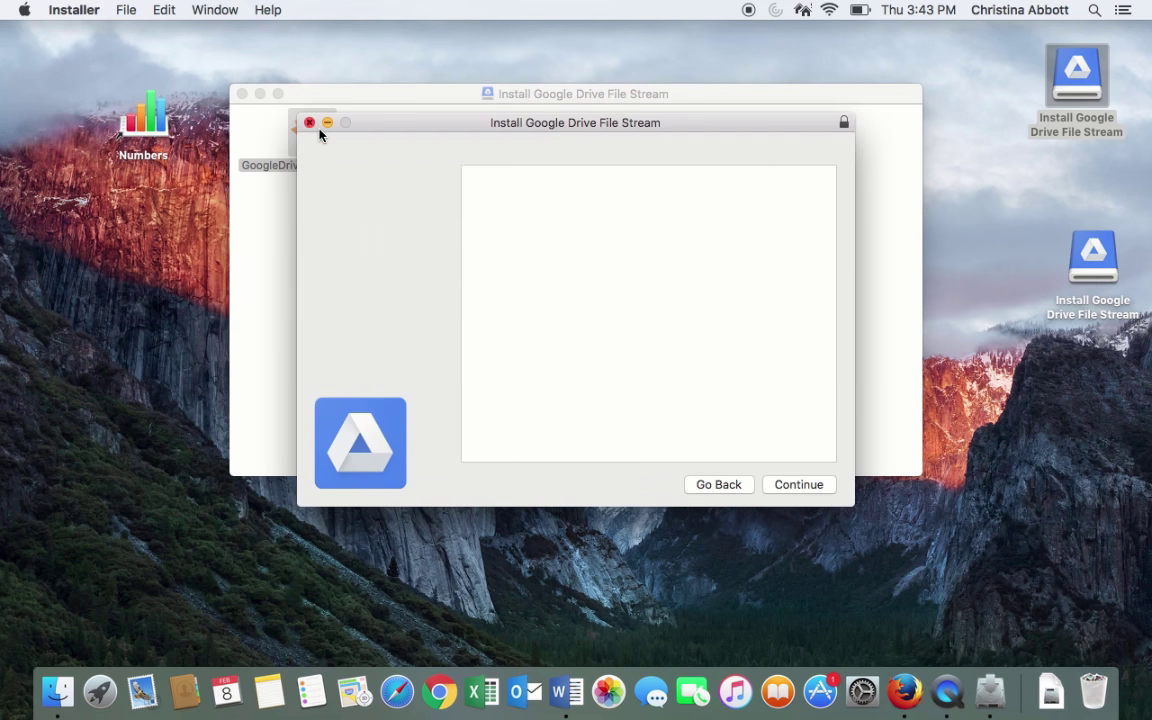
{"action": "left_click", "coordinate": [798, 484]}
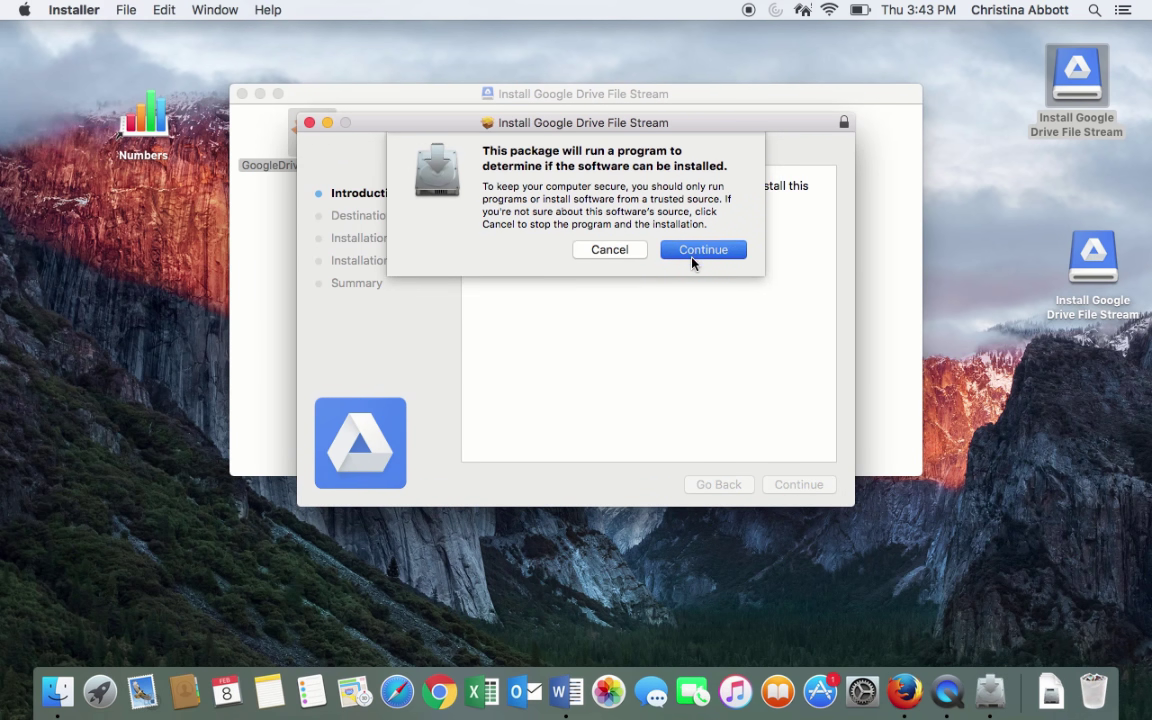
{"action": "left_click", "coordinate": [703, 249]}
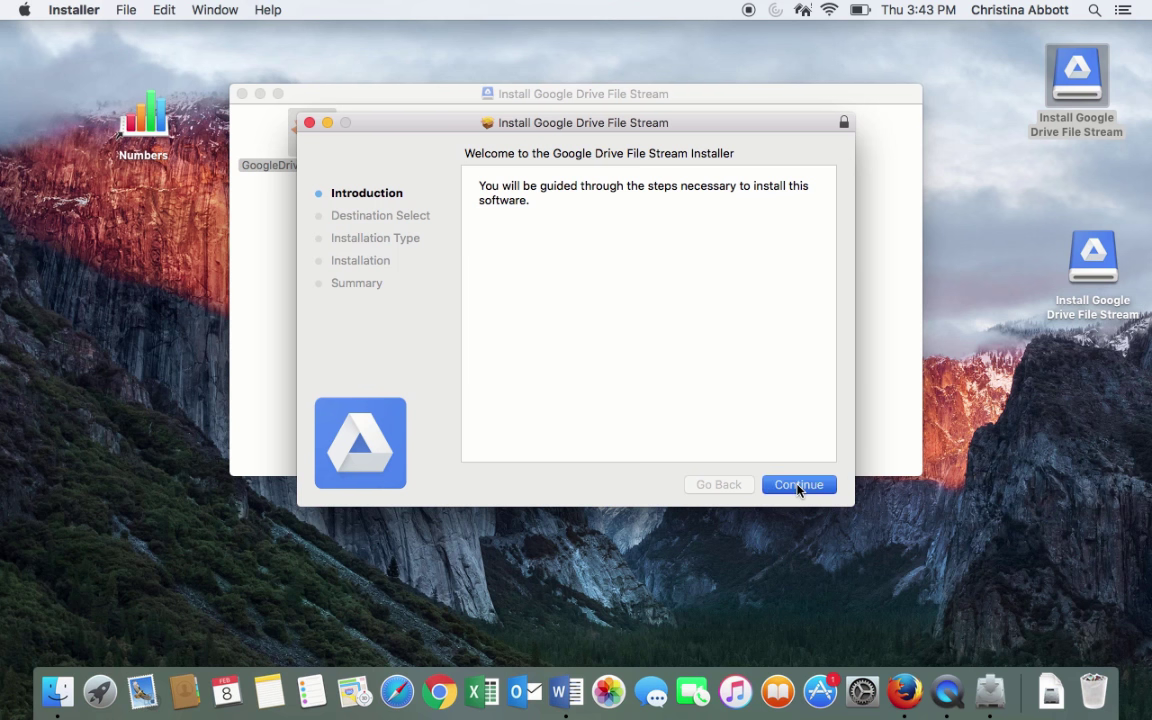
{"action": "left_click", "coordinate": [798, 485]}
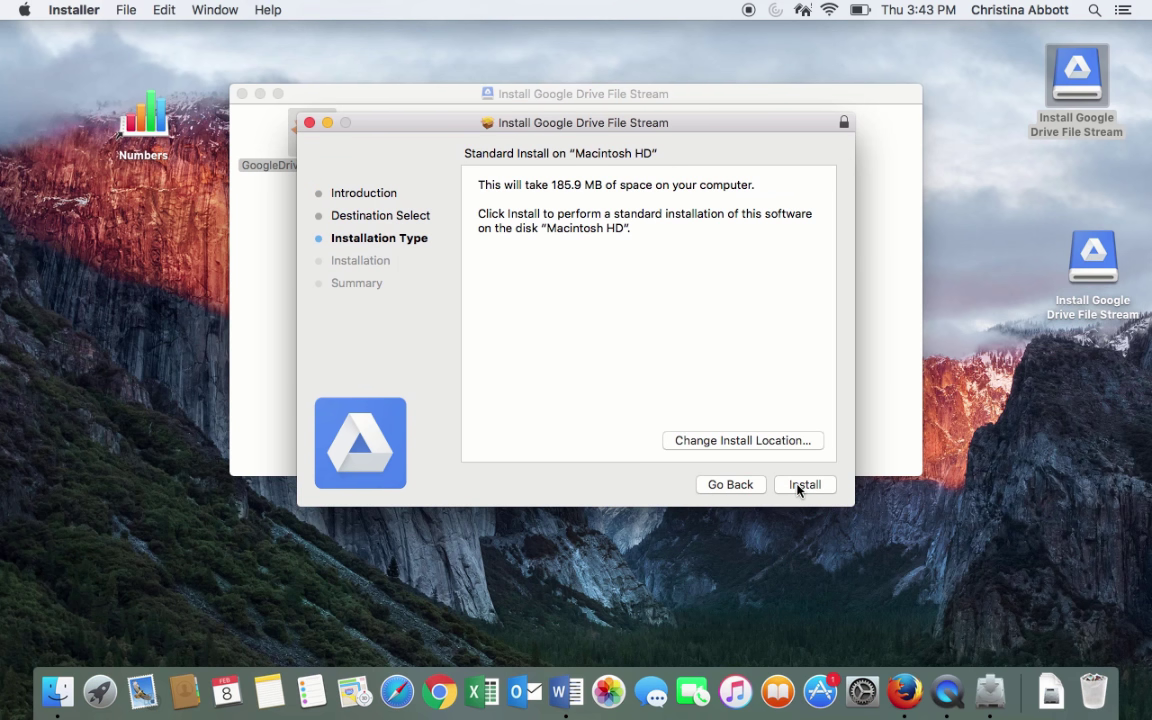
{"action": "left_click", "coordinate": [804, 484]}
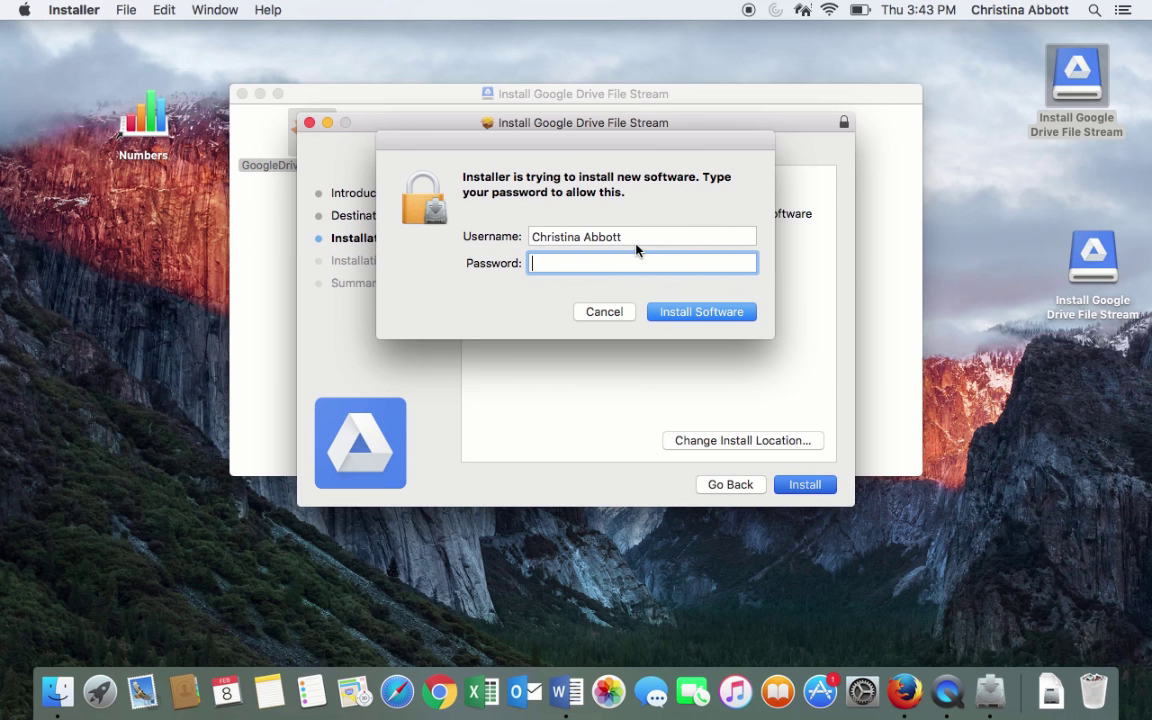
Authorize the install with the administrator username and password
{"action": "type", "text": "administrator"}
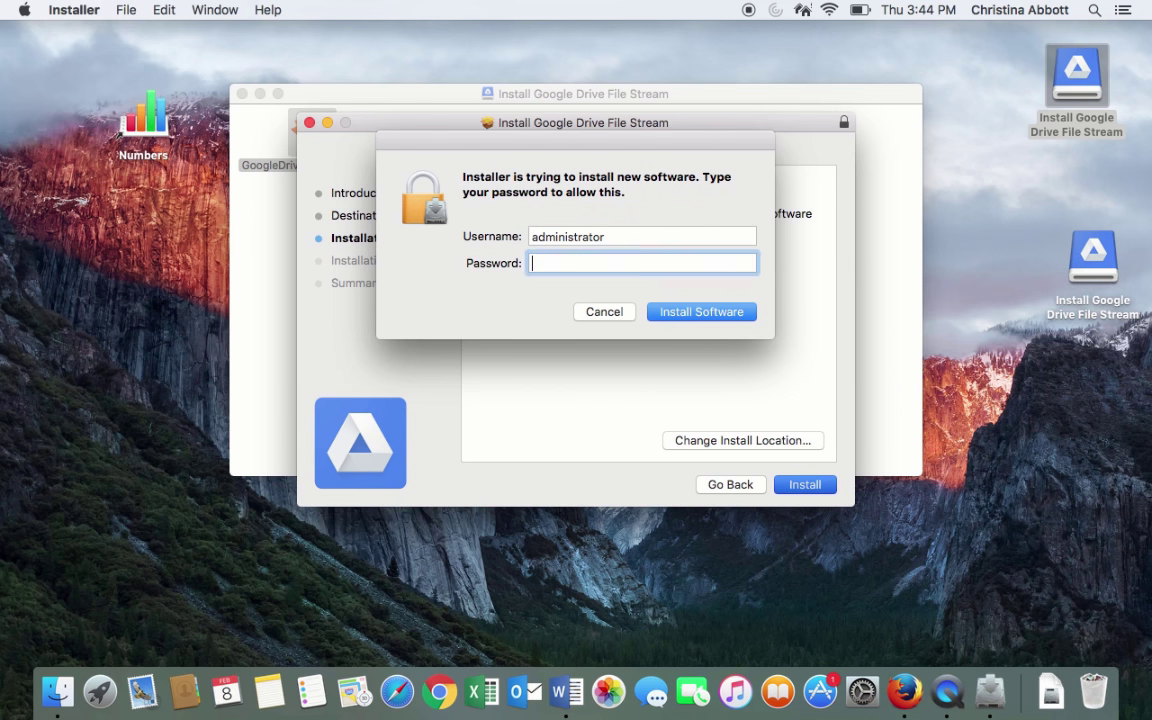
{"action": "type", "text": "password"}
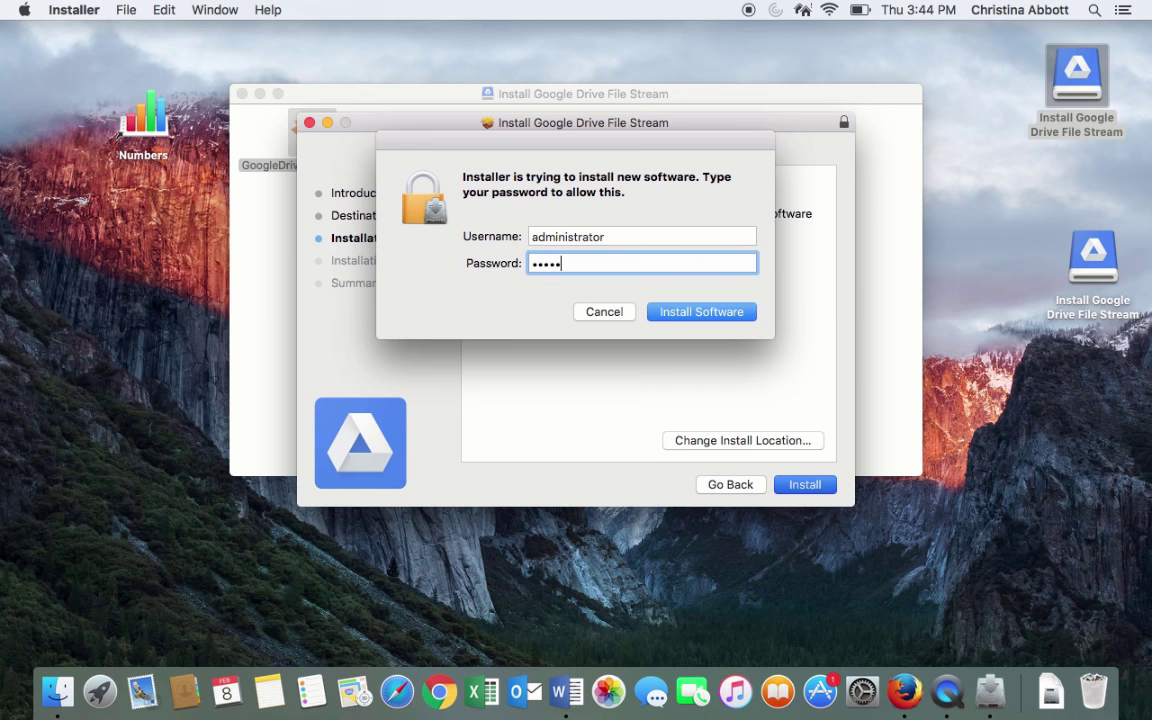
{"action": "left_click", "coordinate": [701, 311]}
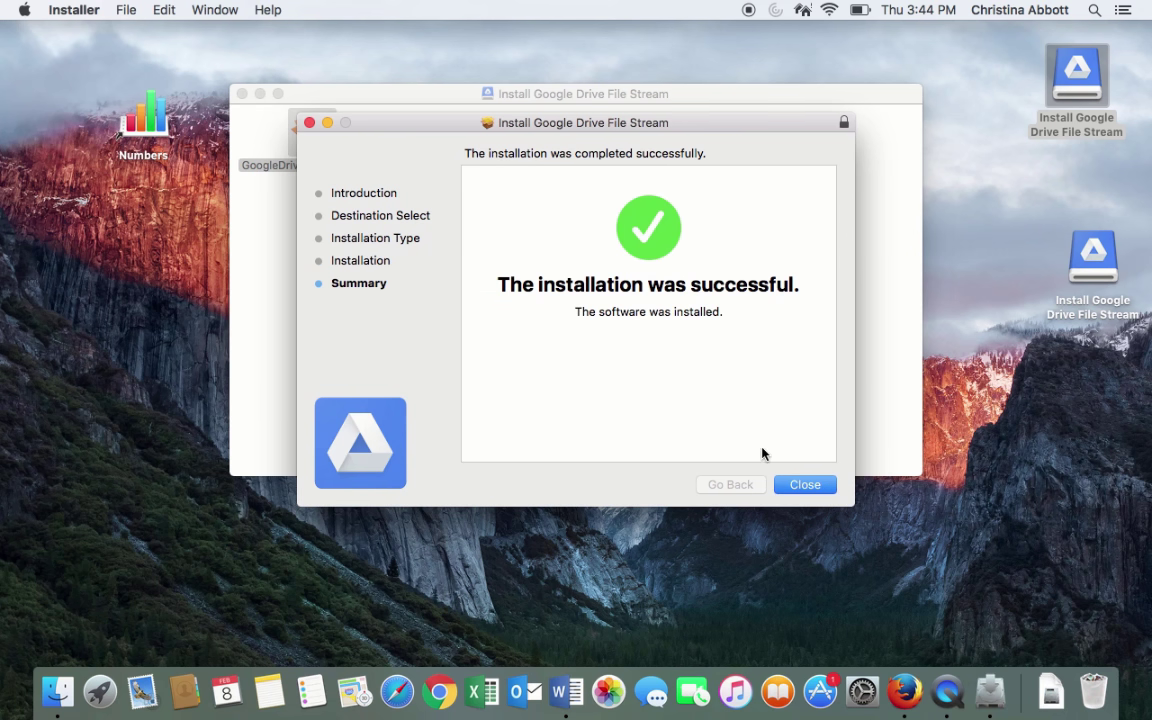
{"action": "left_click", "coordinate": [804, 484]}
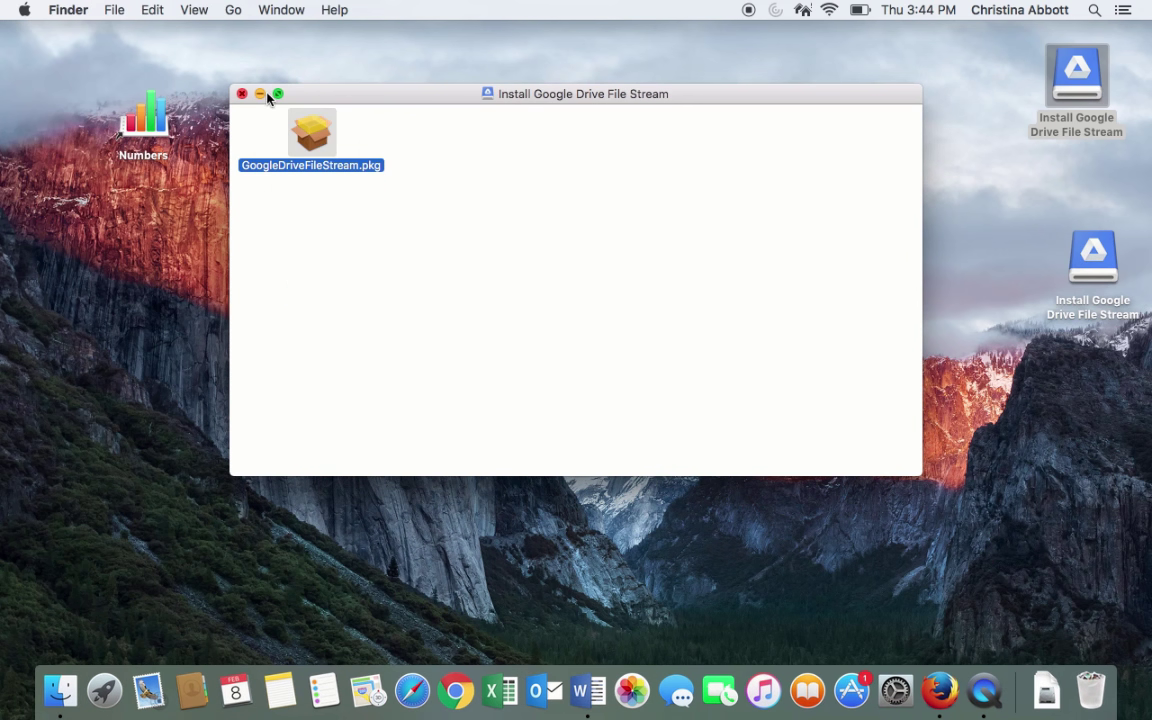
{"action": "left_click", "coordinate": [242, 93]}
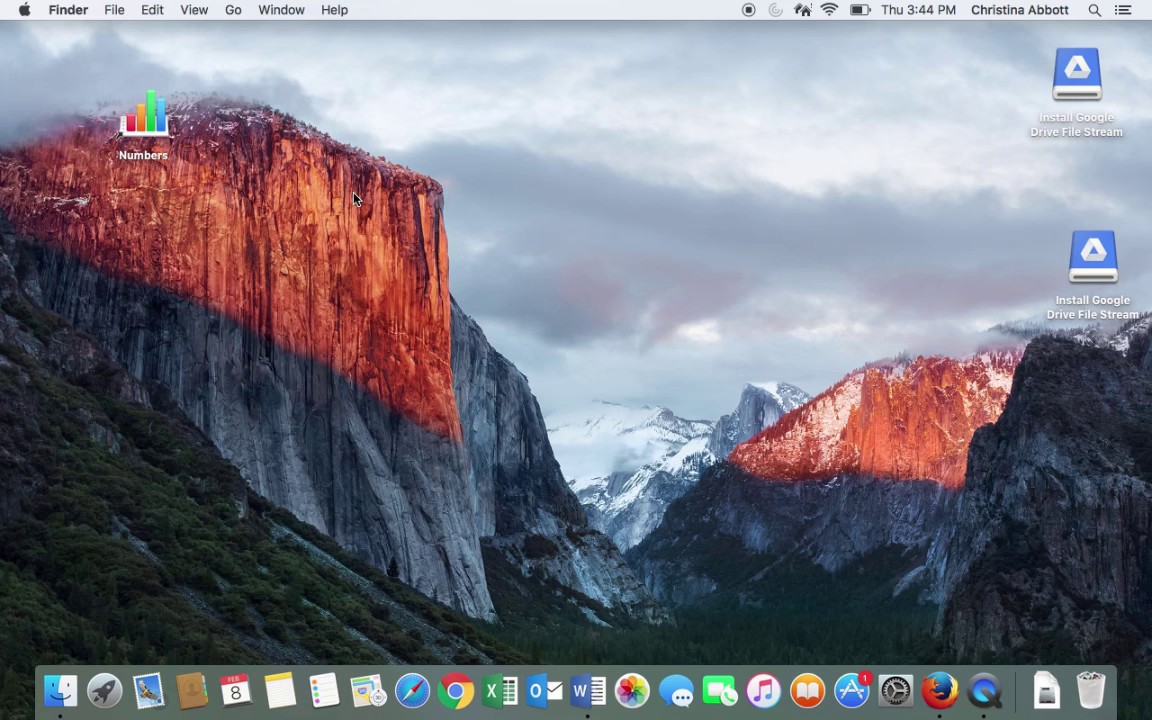
{"action": "mouse_move", "coordinate": [727, 187]}
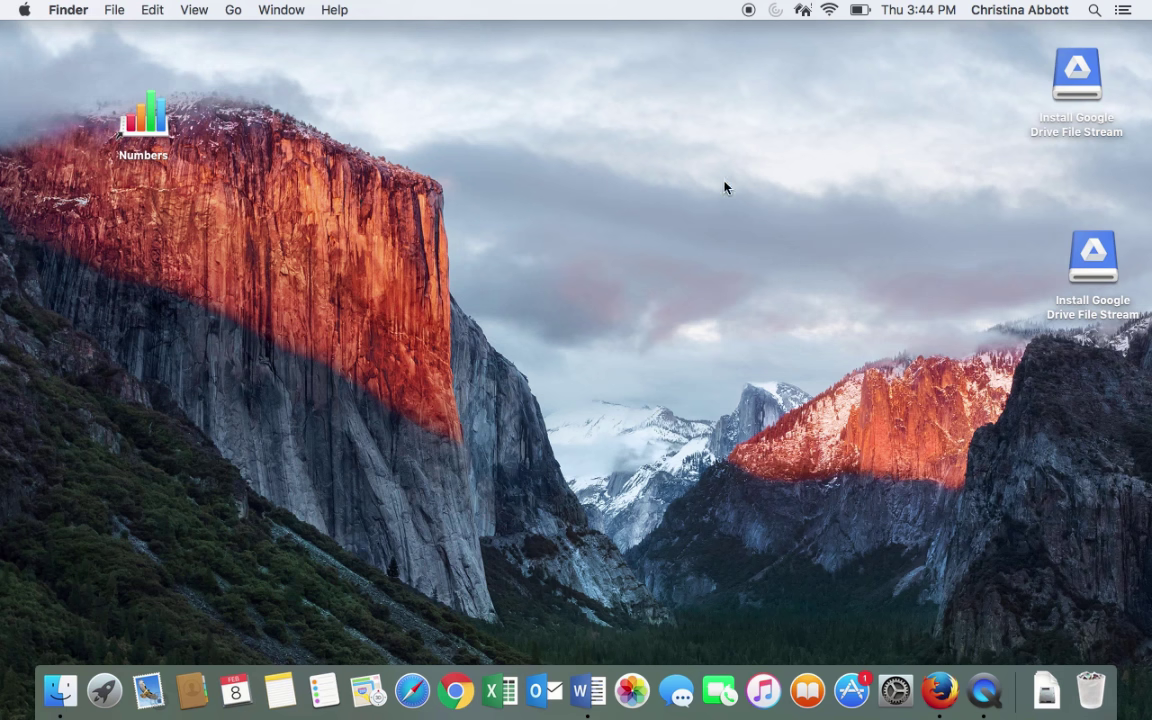
{"action": "mouse_move", "coordinate": [711, 187]}
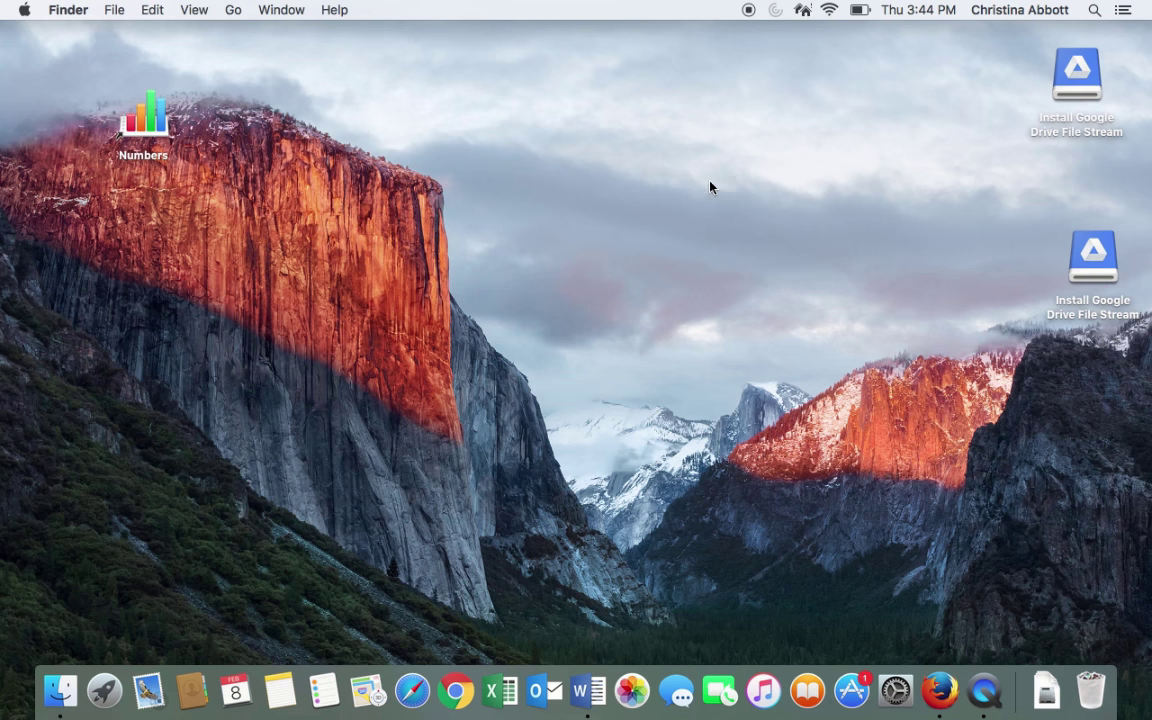
{"action": "mouse_move", "coordinate": [668, 200]}
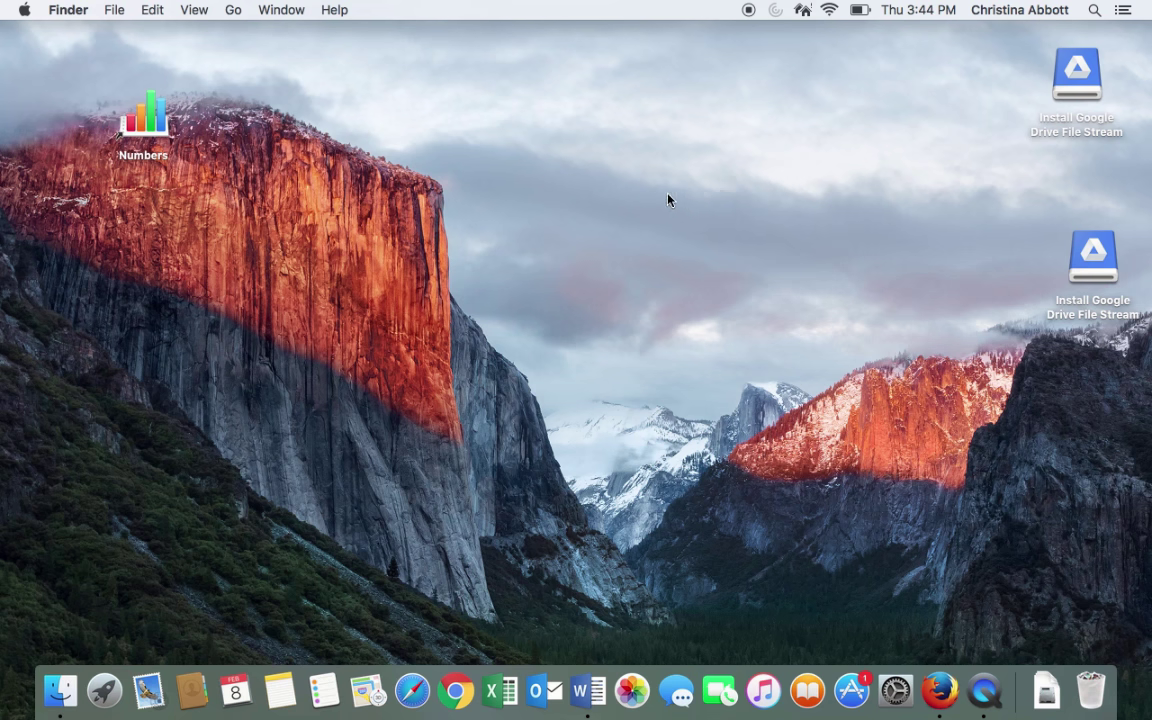
{"action": "mouse_move", "coordinate": [707, 275]}
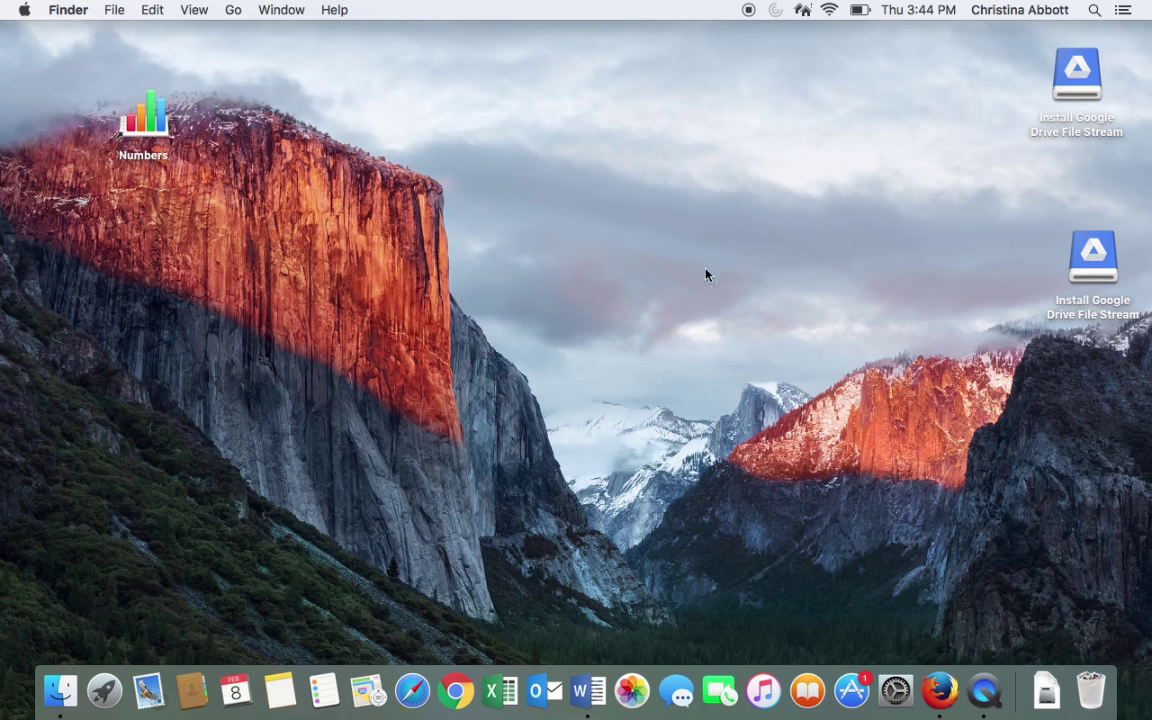
{"action": "mouse_move", "coordinate": [713, 268]}
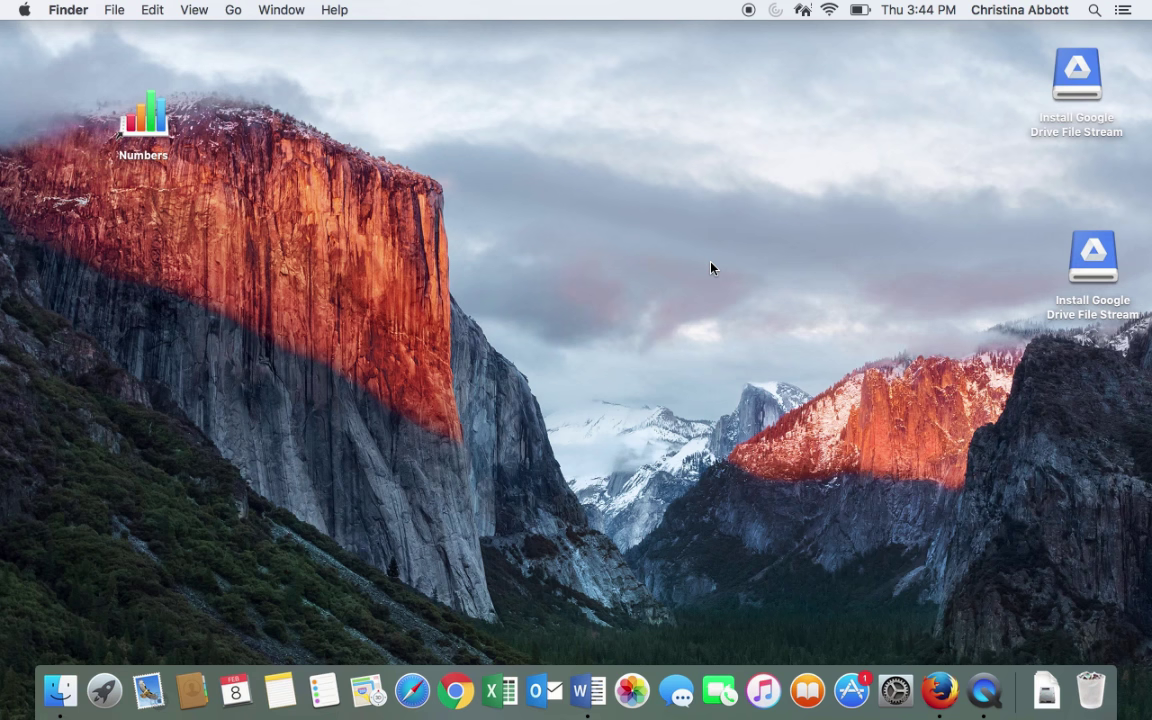
{"action": "mouse_move", "coordinate": [617, 231]}
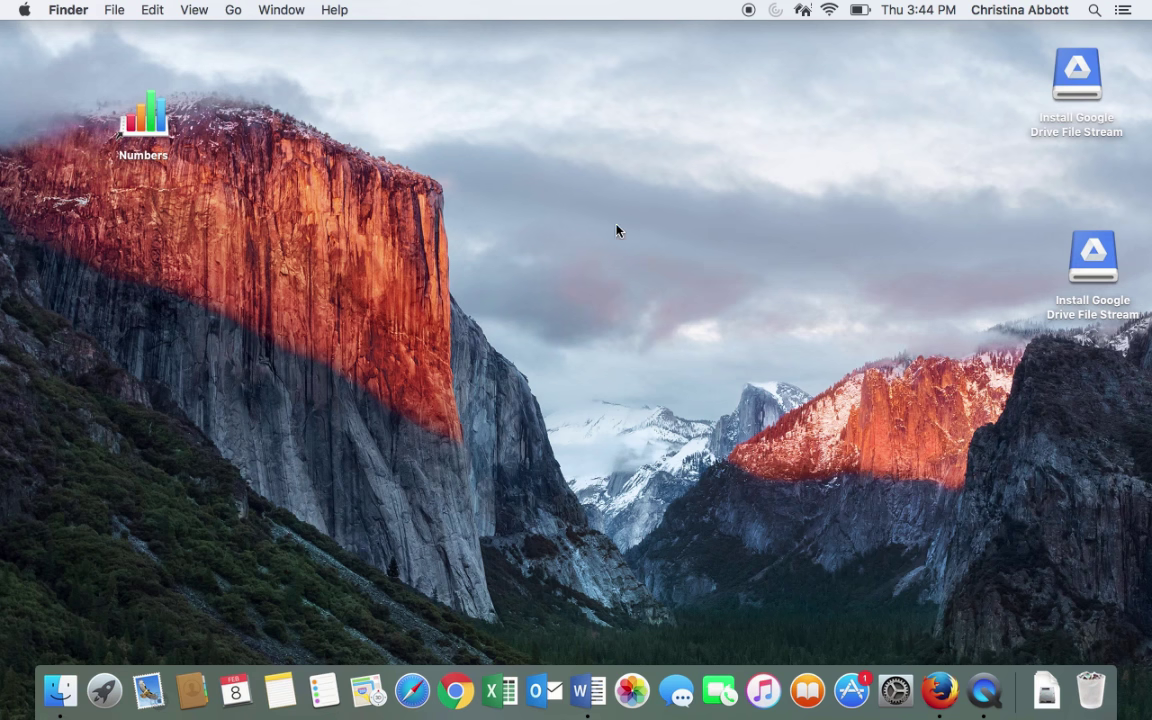
{"action": "mouse_move", "coordinate": [408, 135]}
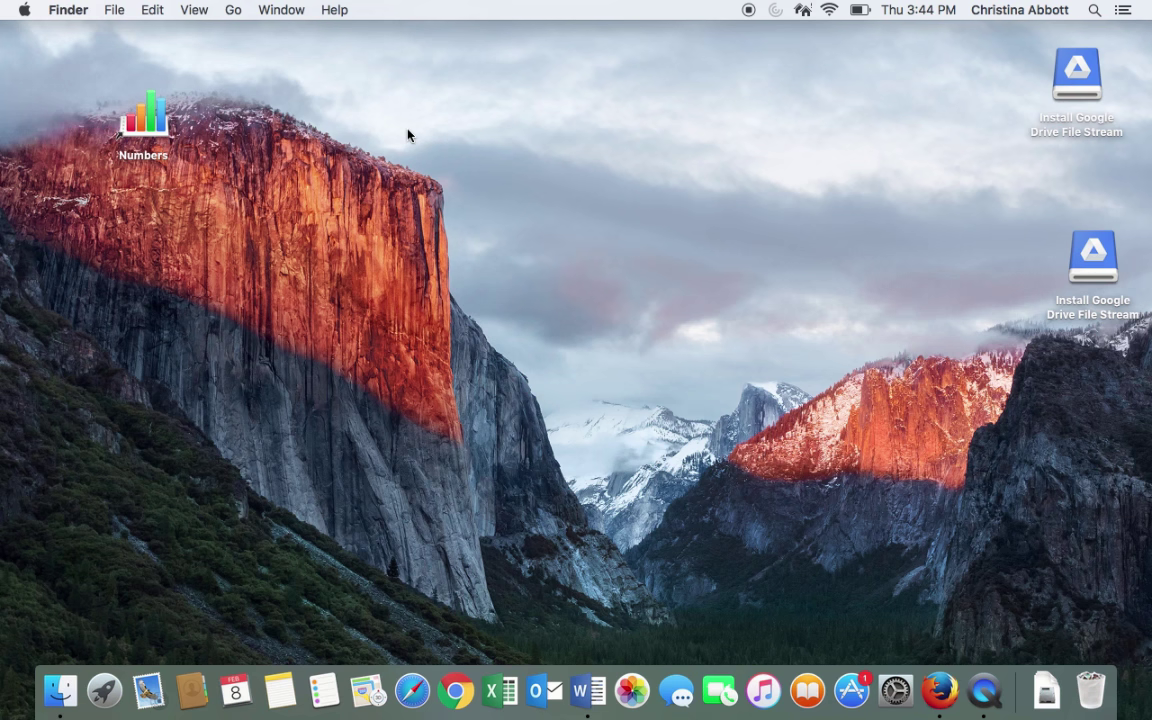
Go to Applications via the Go menu and launch Google Drive File Stream
{"action": "left_click", "coordinate": [233, 9]}
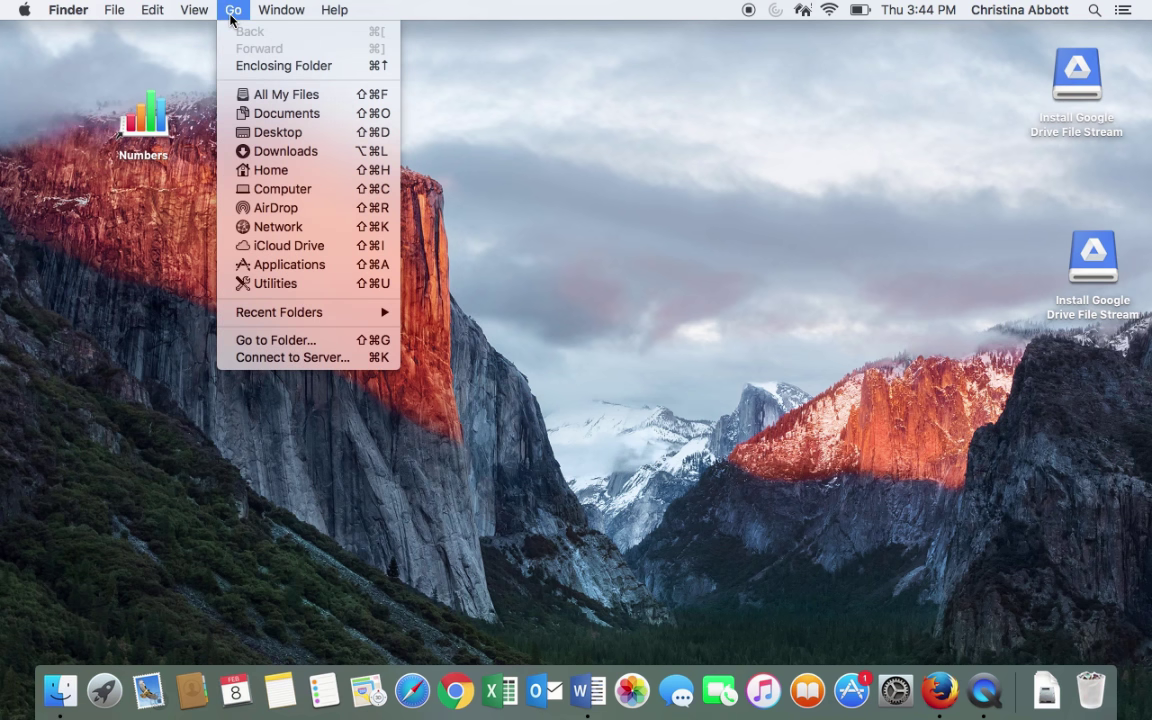
{"action": "mouse_move", "coordinate": [289, 264]}
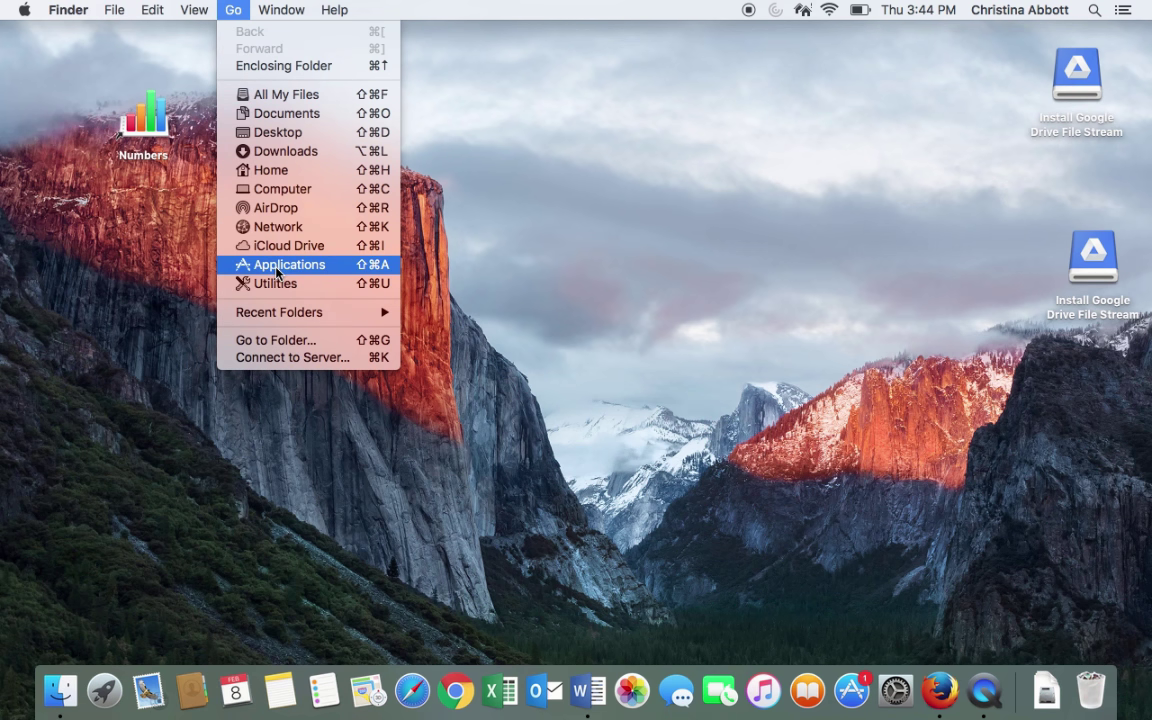
{"action": "left_click", "coordinate": [290, 264]}
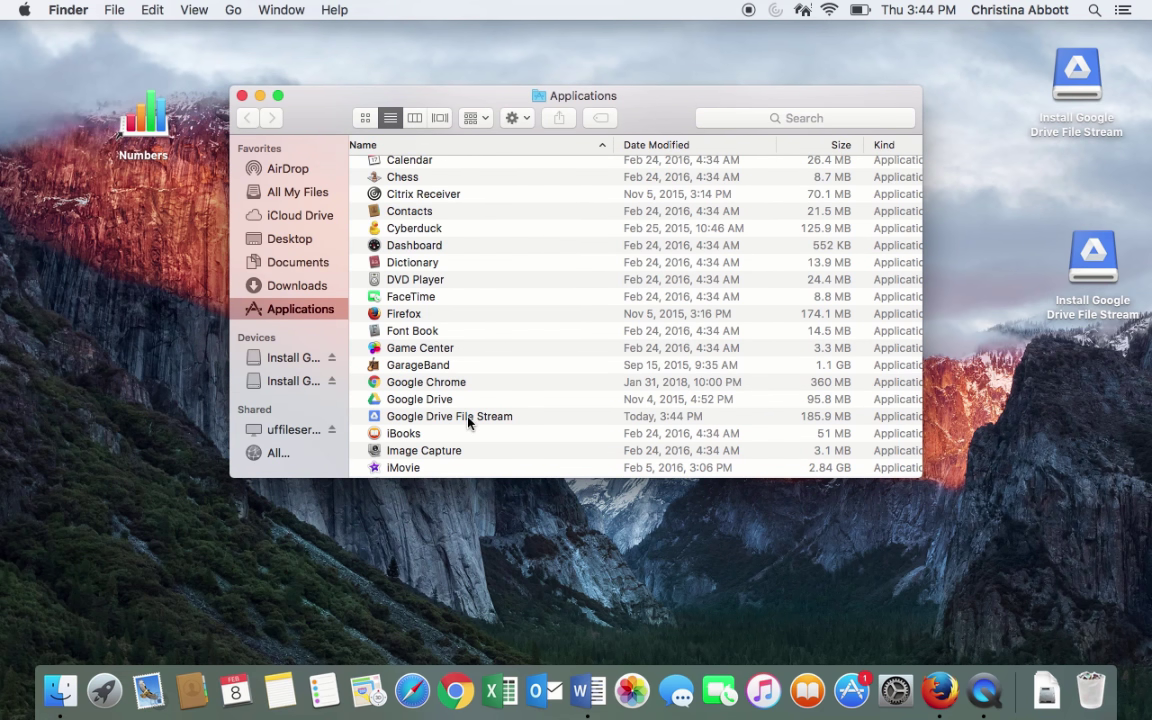
{"action": "left_click", "coordinate": [449, 416]}
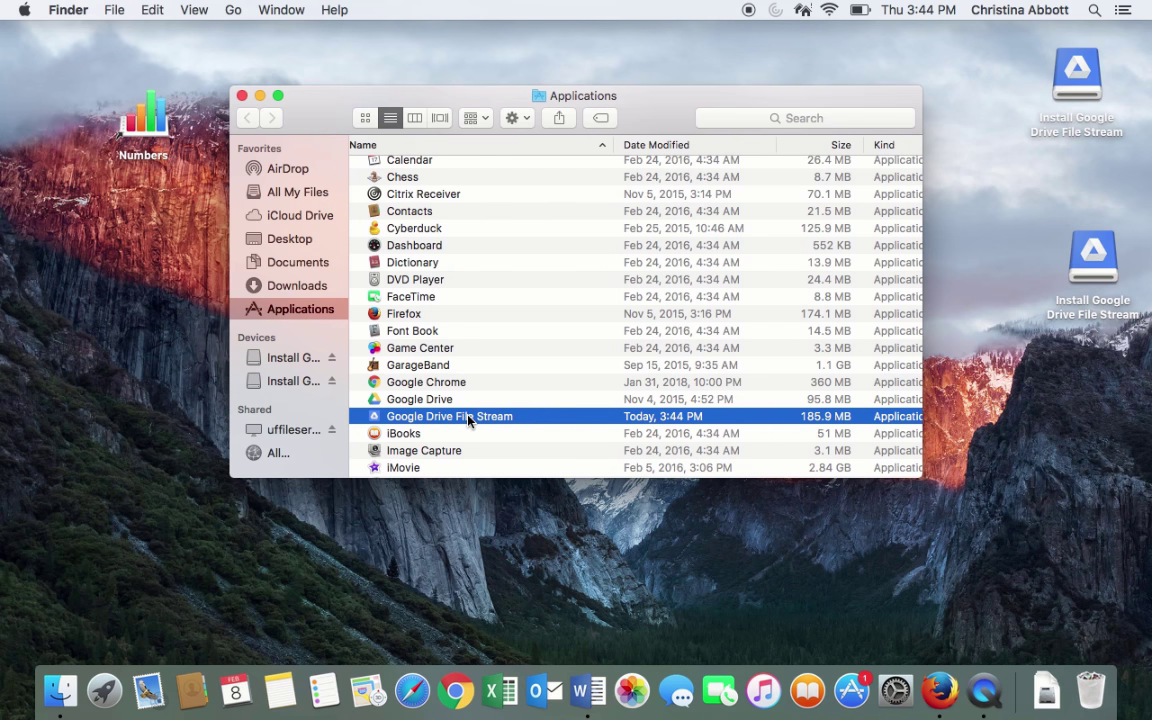
{"action": "double_click", "coordinate": [449, 416]}
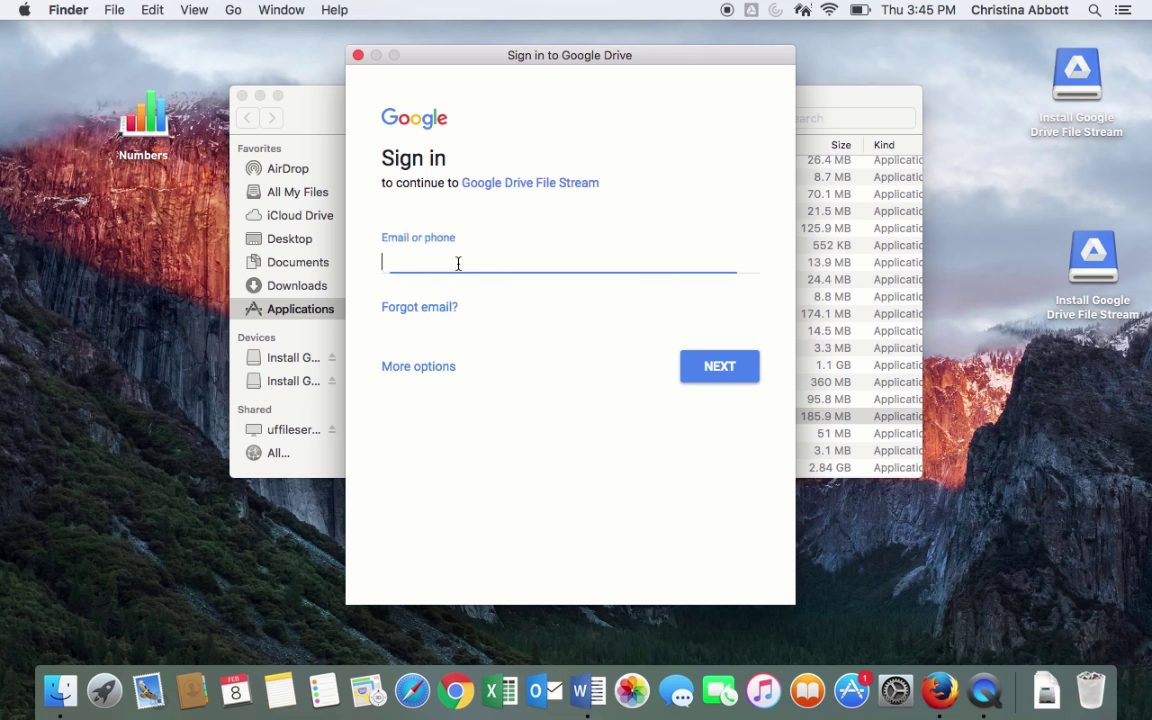
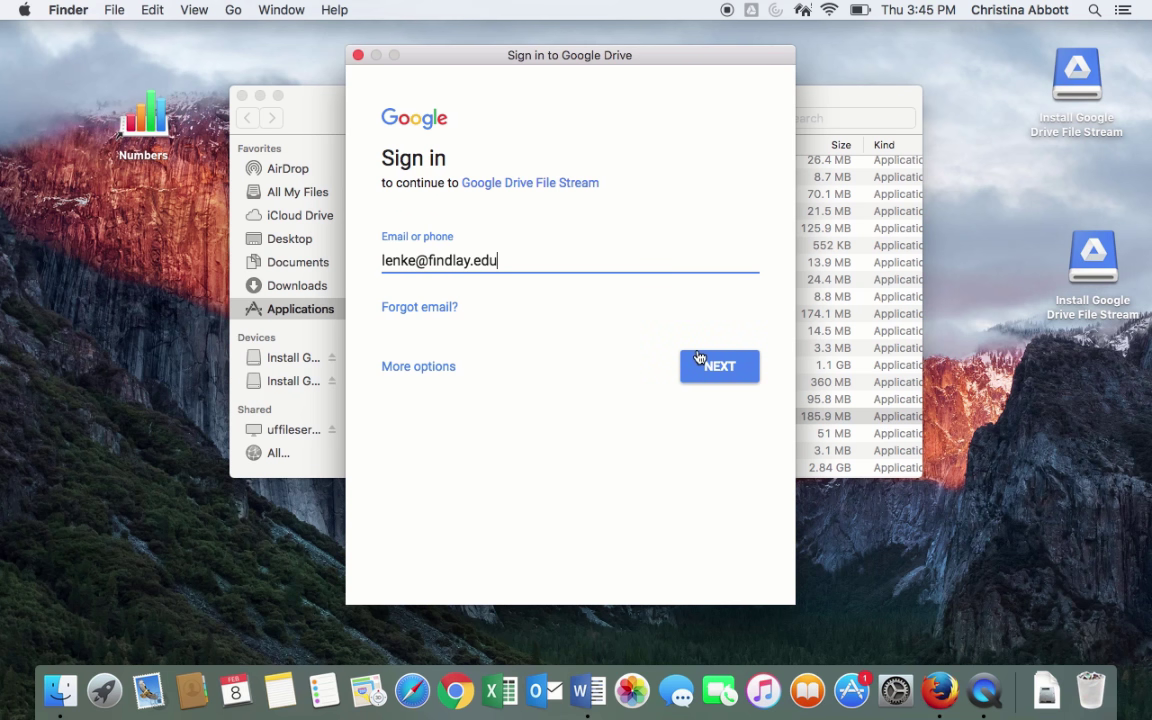
{"action": "left_click", "coordinate": [719, 366]}
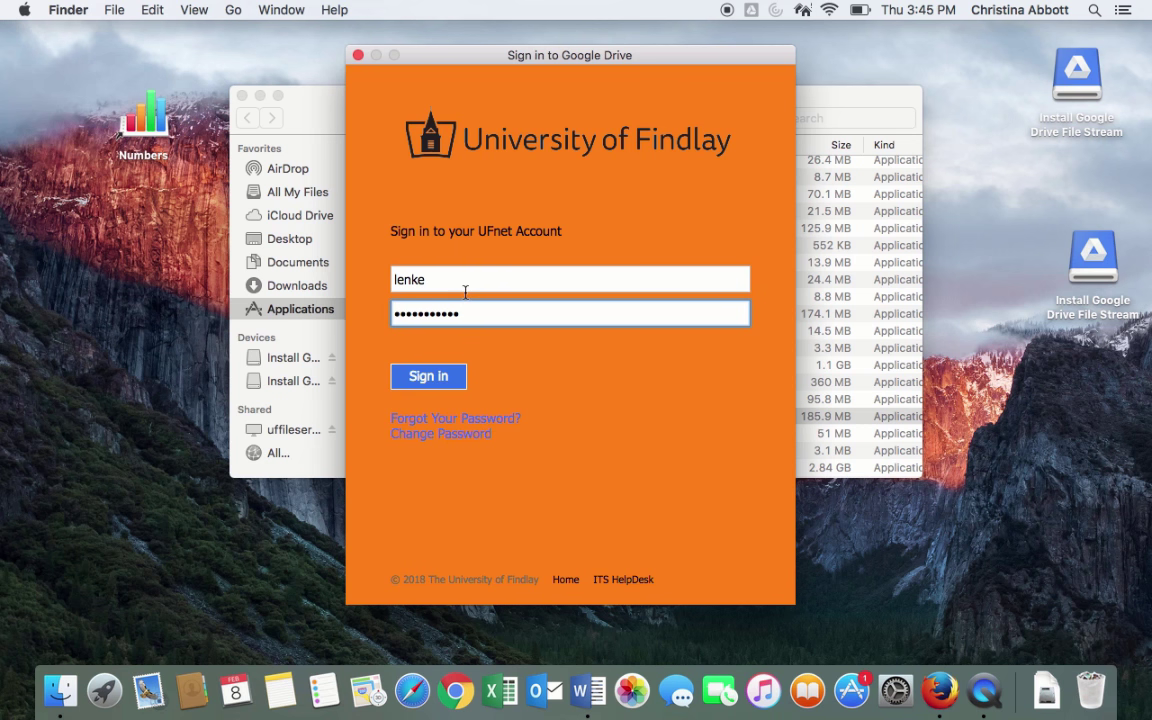
{"action": "left_click", "coordinate": [428, 376]}
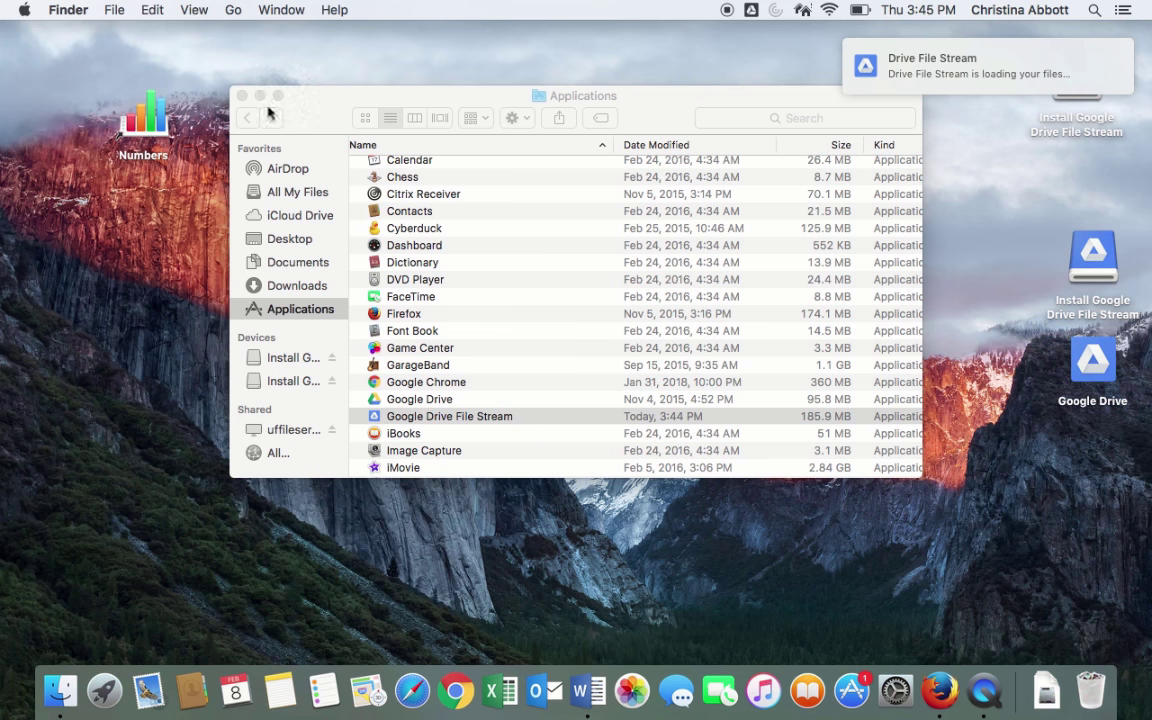
Browse the synced files in Google Drive's My Drive, then close the Finder windows
{"action": "double_click", "coordinate": [448, 415]}
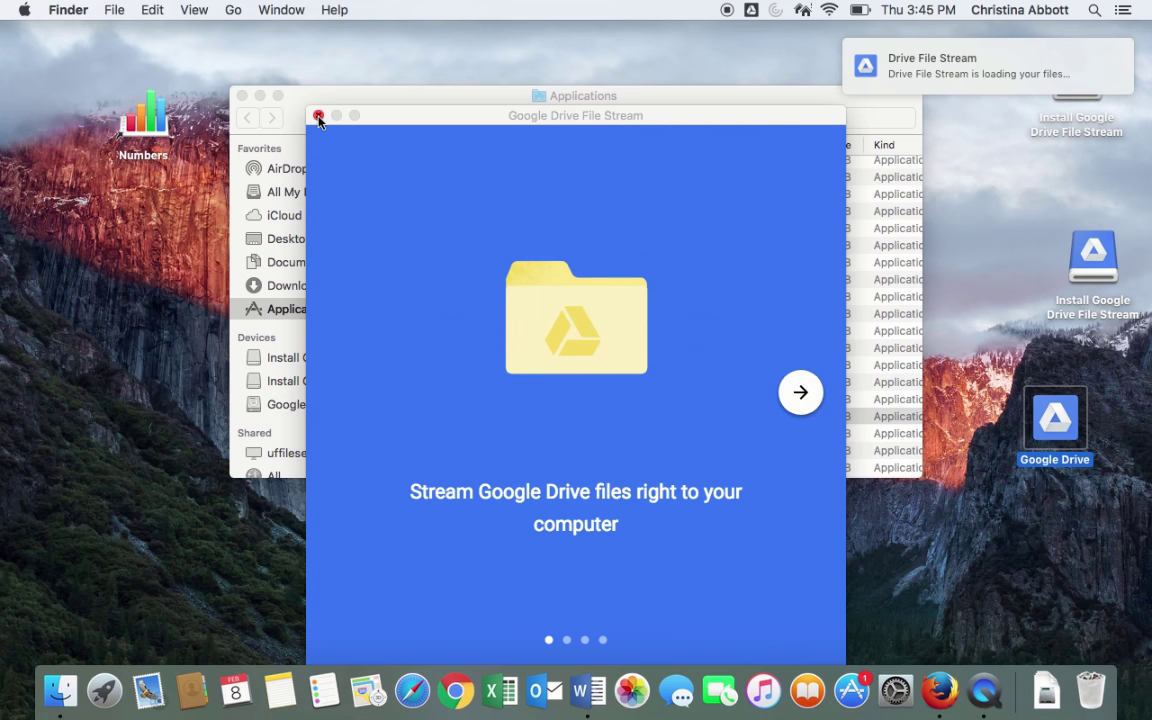
{"action": "left_click", "coordinate": [318, 117]}
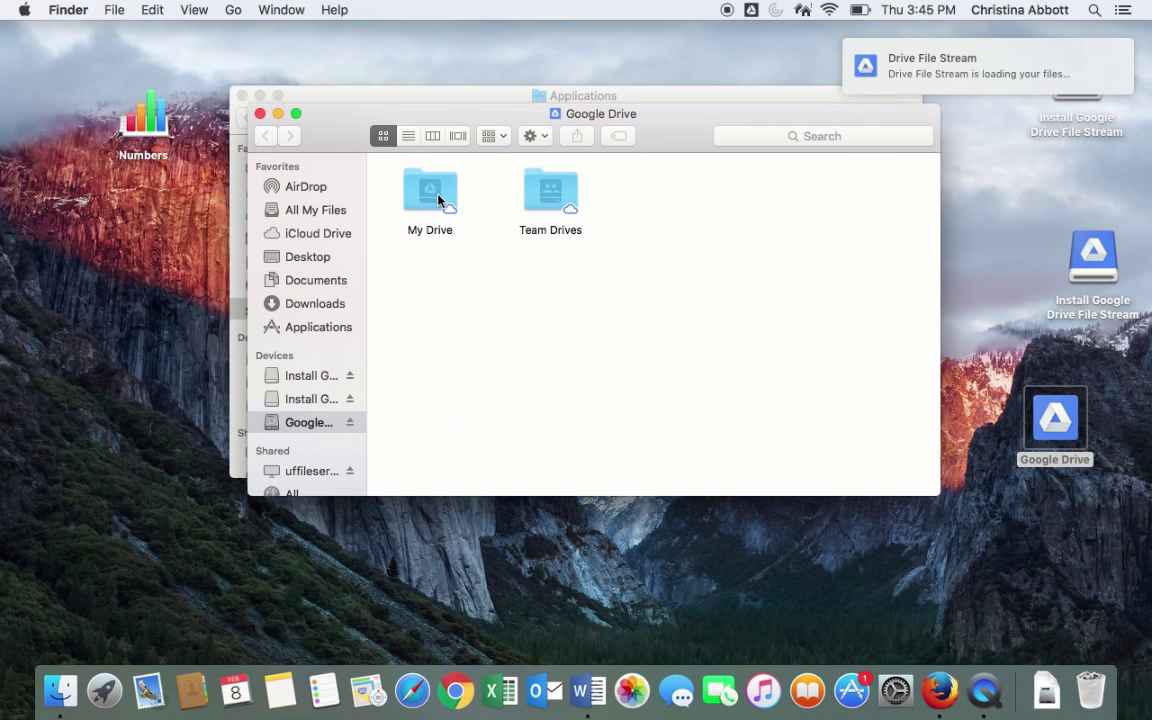
{"action": "left_click", "coordinate": [429, 189]}
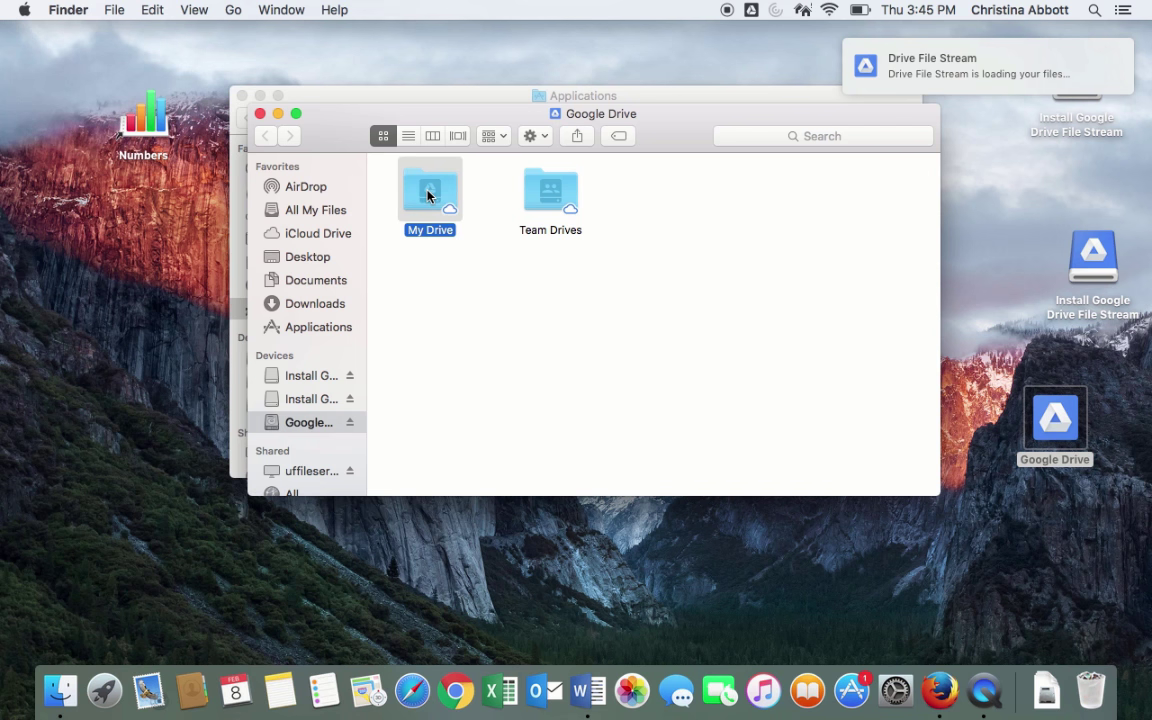
{"action": "double_click", "coordinate": [429, 190]}
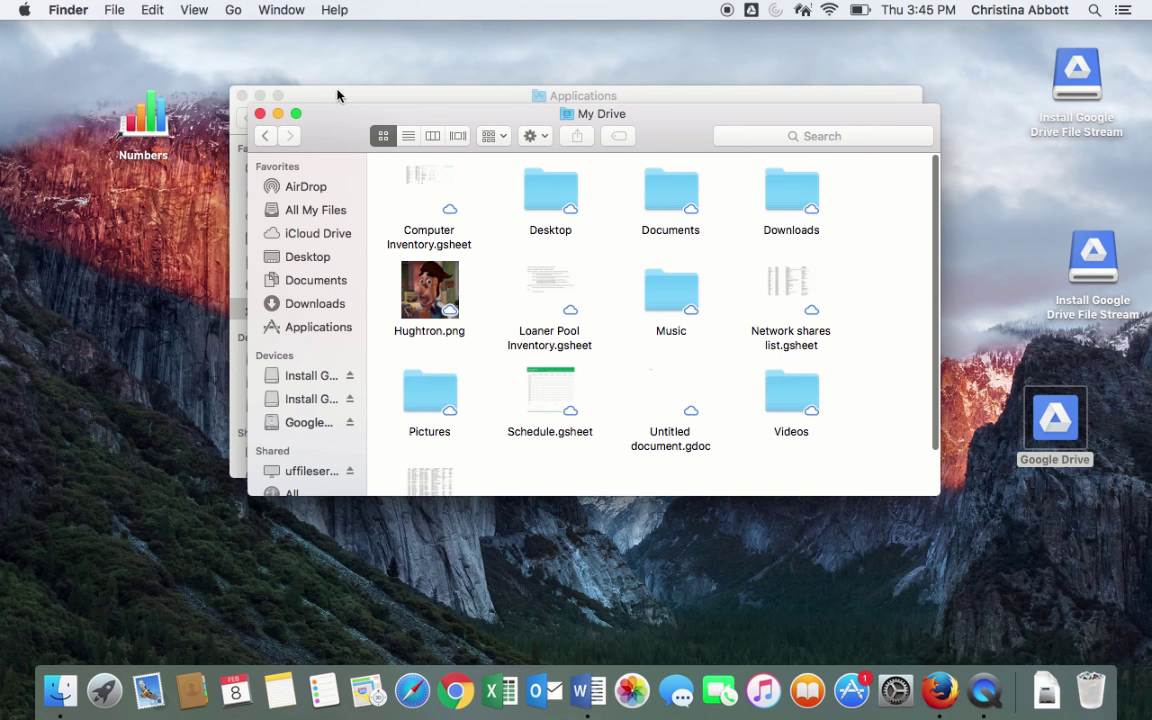
{"action": "left_click", "coordinate": [319, 327]}
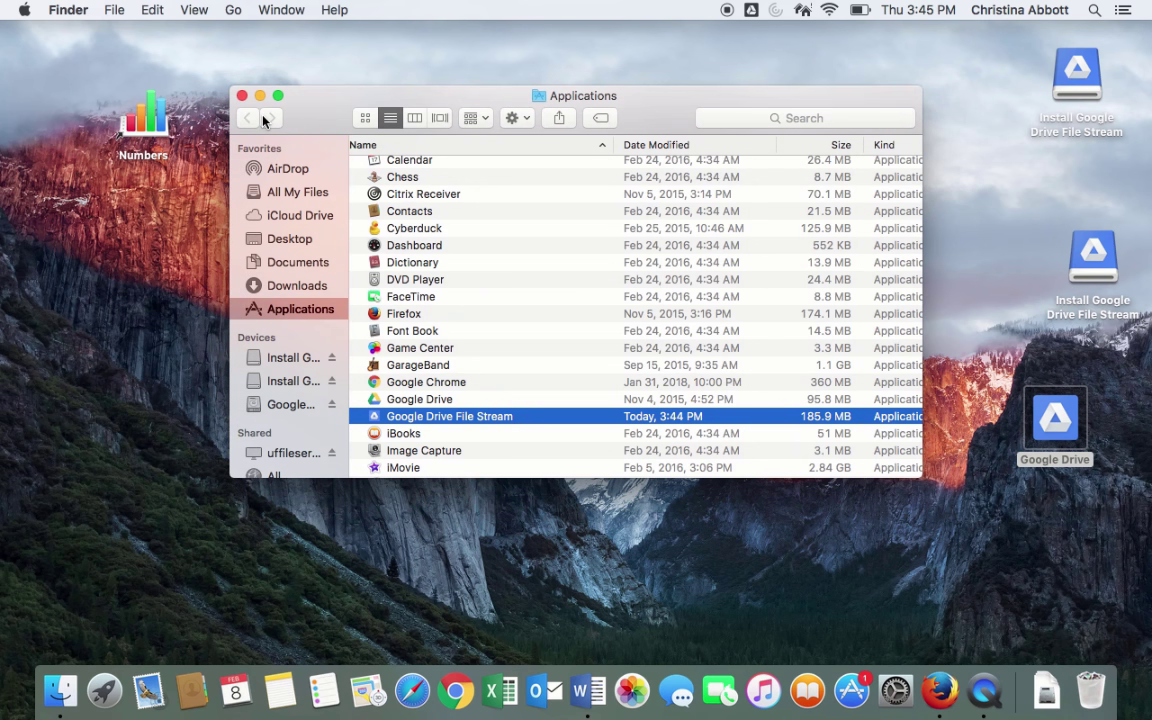
{"action": "left_click", "coordinate": [242, 95]}
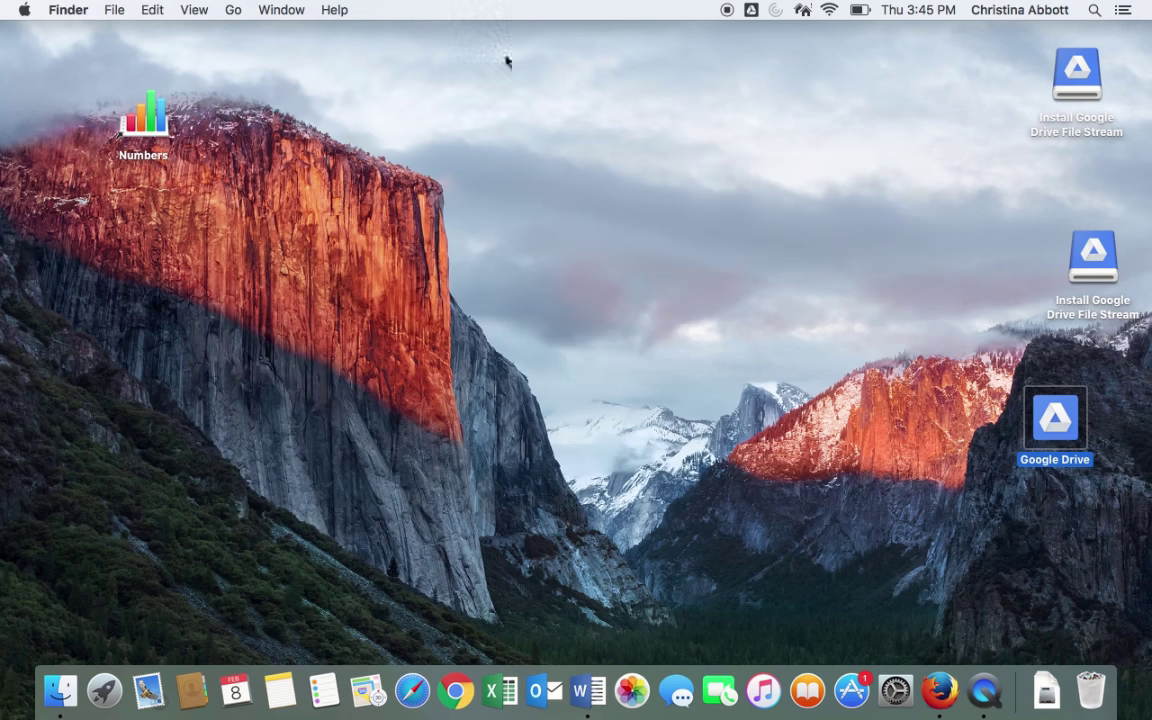
{"action": "mouse_move", "coordinate": [743, 69]}
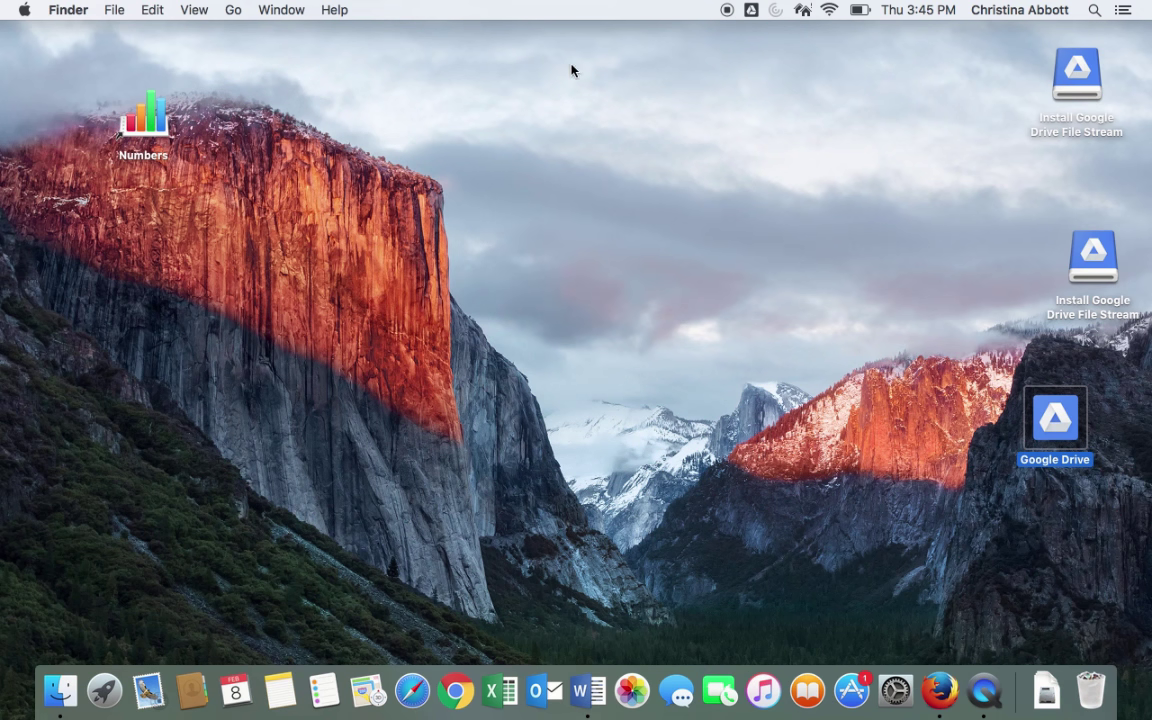
Drag the old Google Drive app to the Trash, triggering an administrator password prompt
{"action": "left_click", "coordinate": [233, 9]}
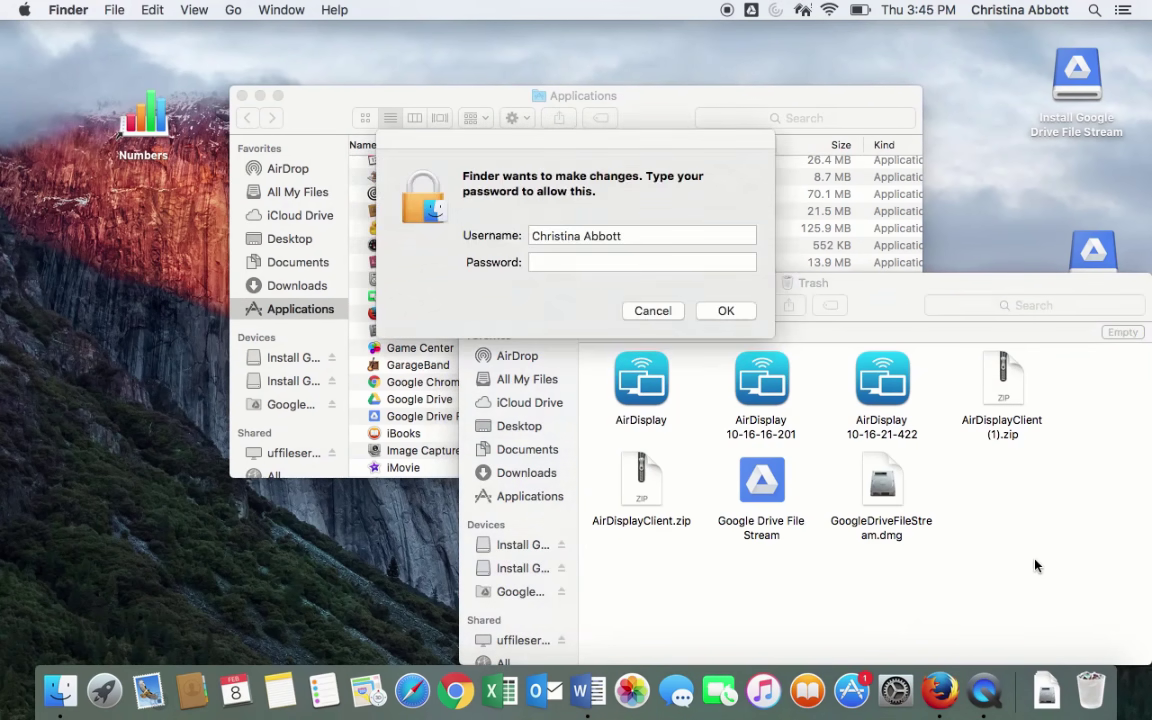
Enter username 'administrator' and its password to approve removing the app, then close Trash
{"action": "left_click", "coordinate": [640, 235]}
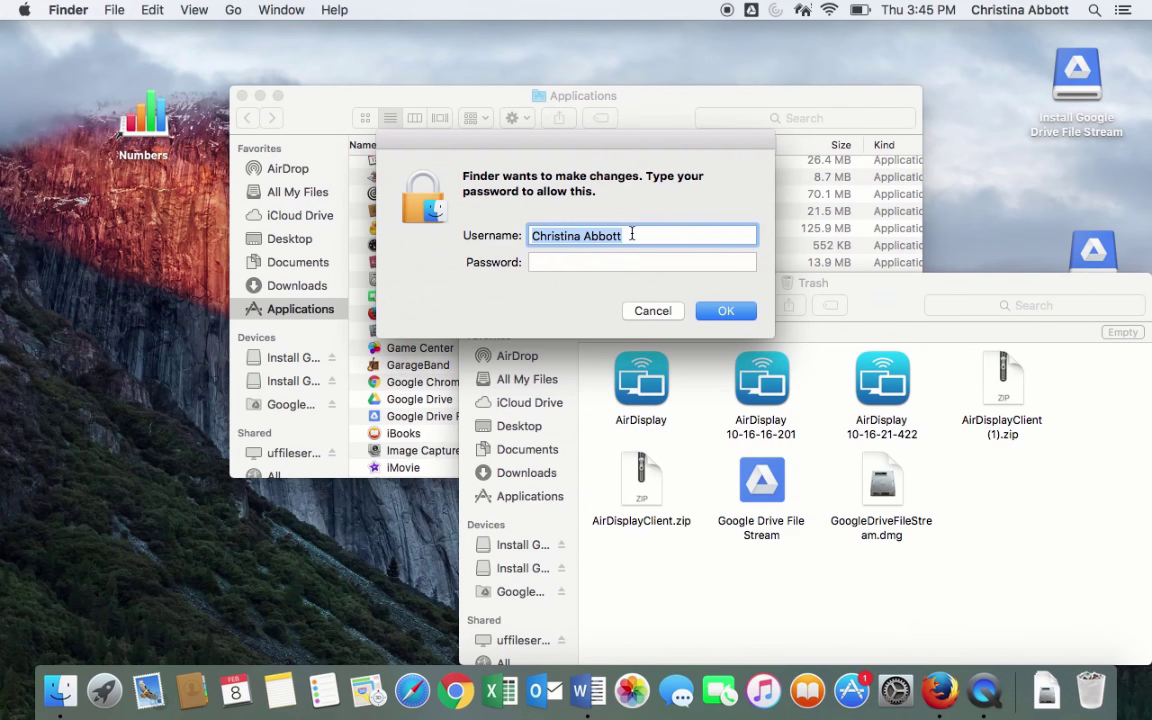
{"action": "type", "text": "administrato"}
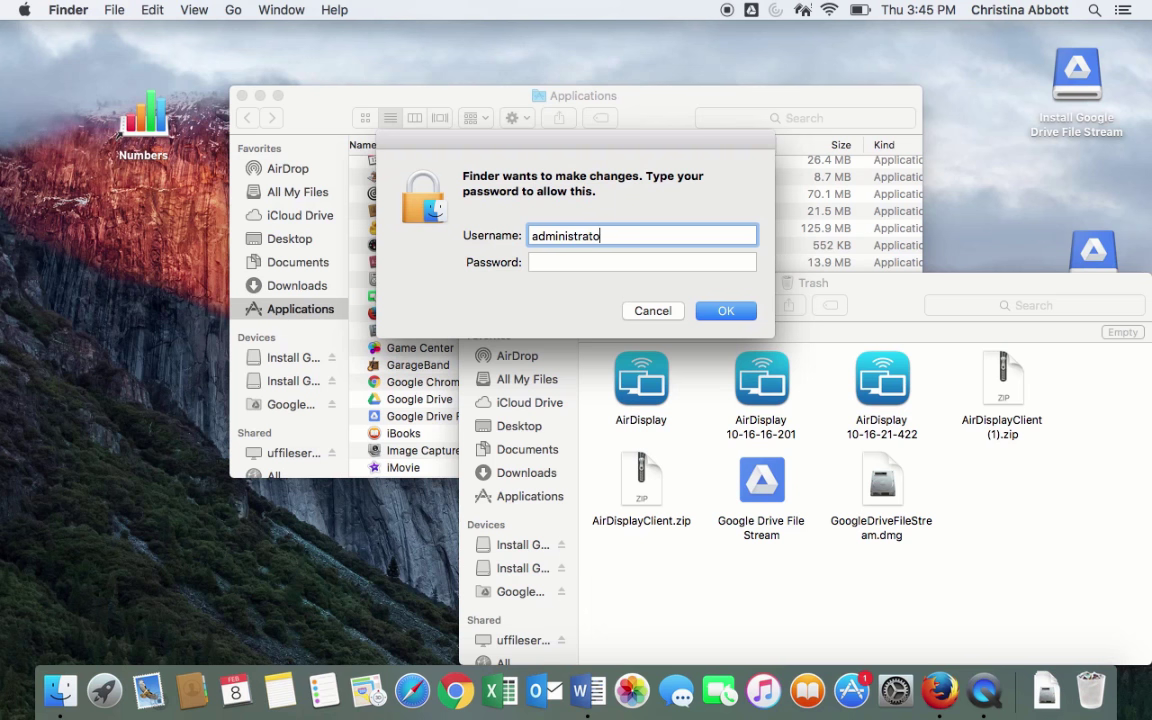
{"action": "type", "text": "•••"}
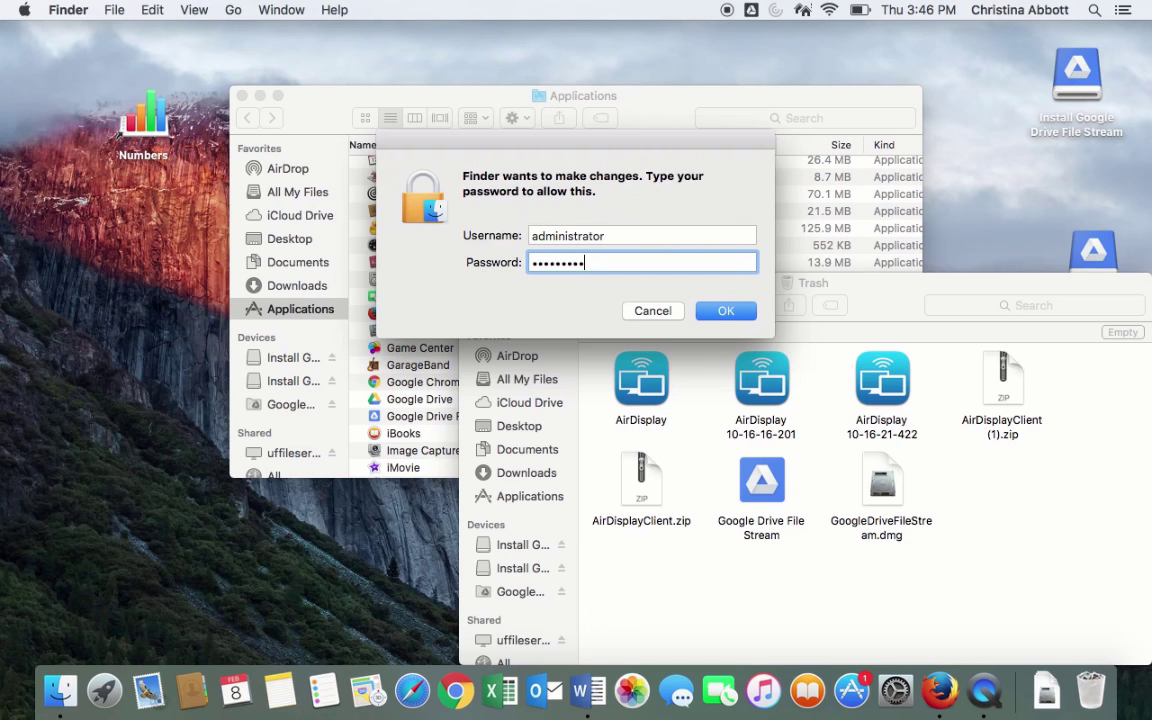
{"action": "left_click", "coordinate": [726, 311]}
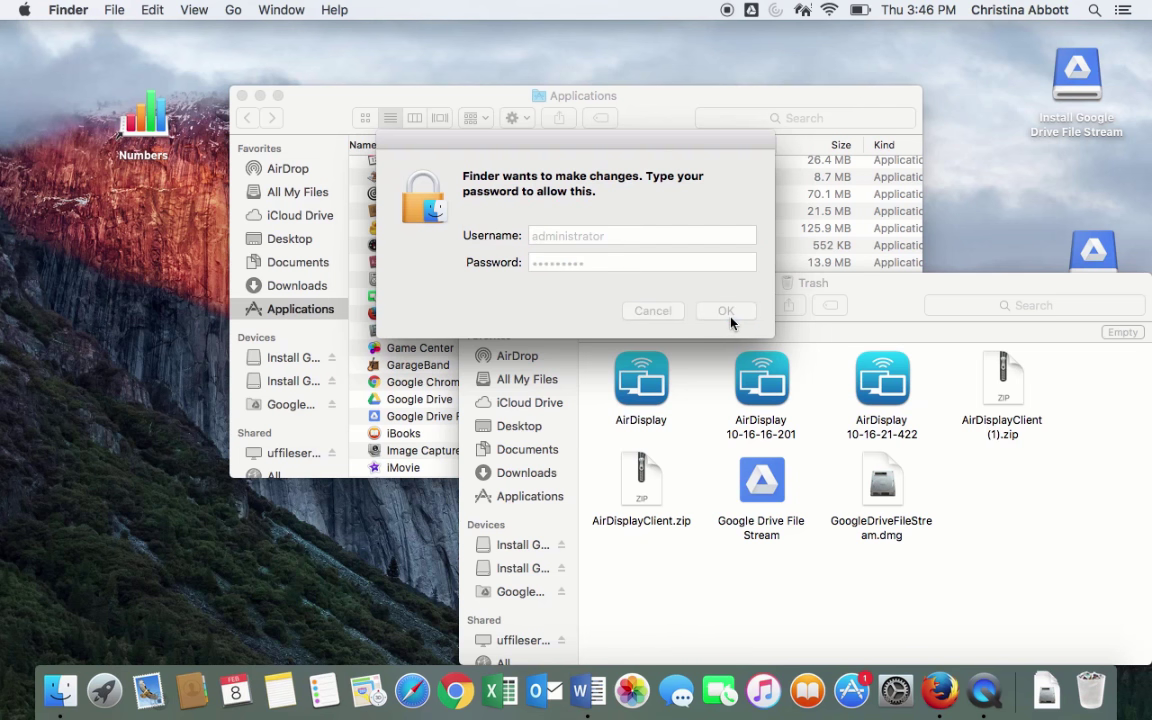
{"action": "left_click", "coordinate": [726, 311]}
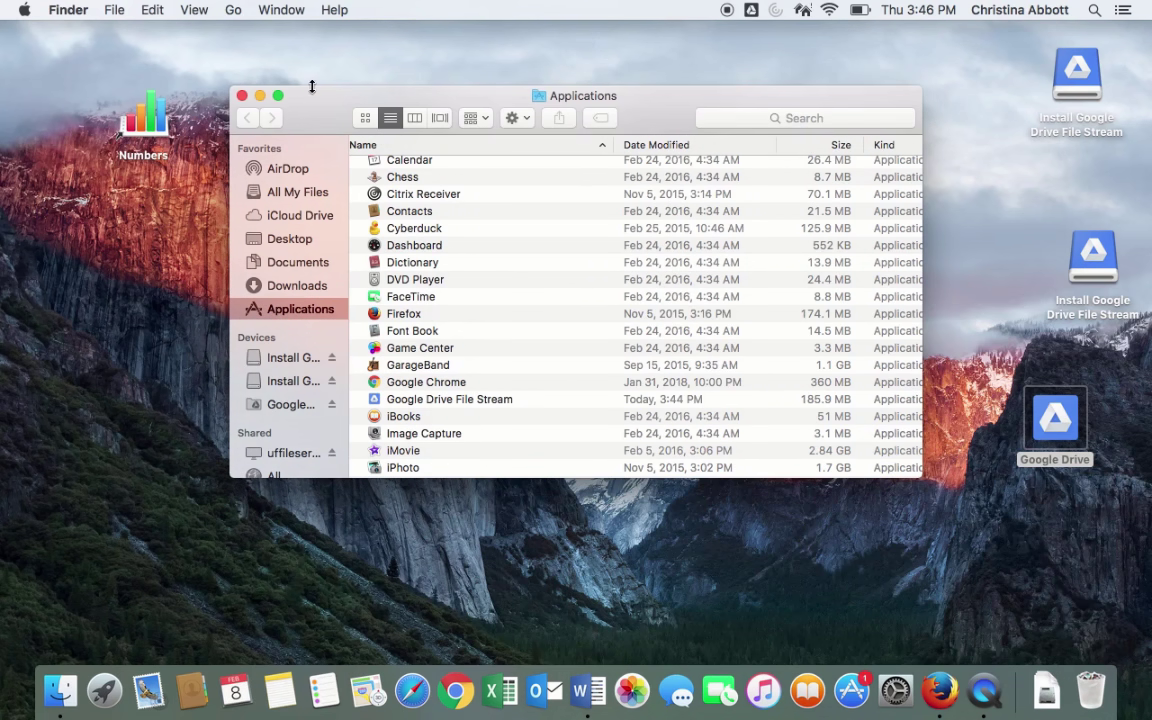
Reopen the Google Drive volume, check Drive File Stream's sync status, and close the windows
{"action": "left_click", "coordinate": [242, 95]}
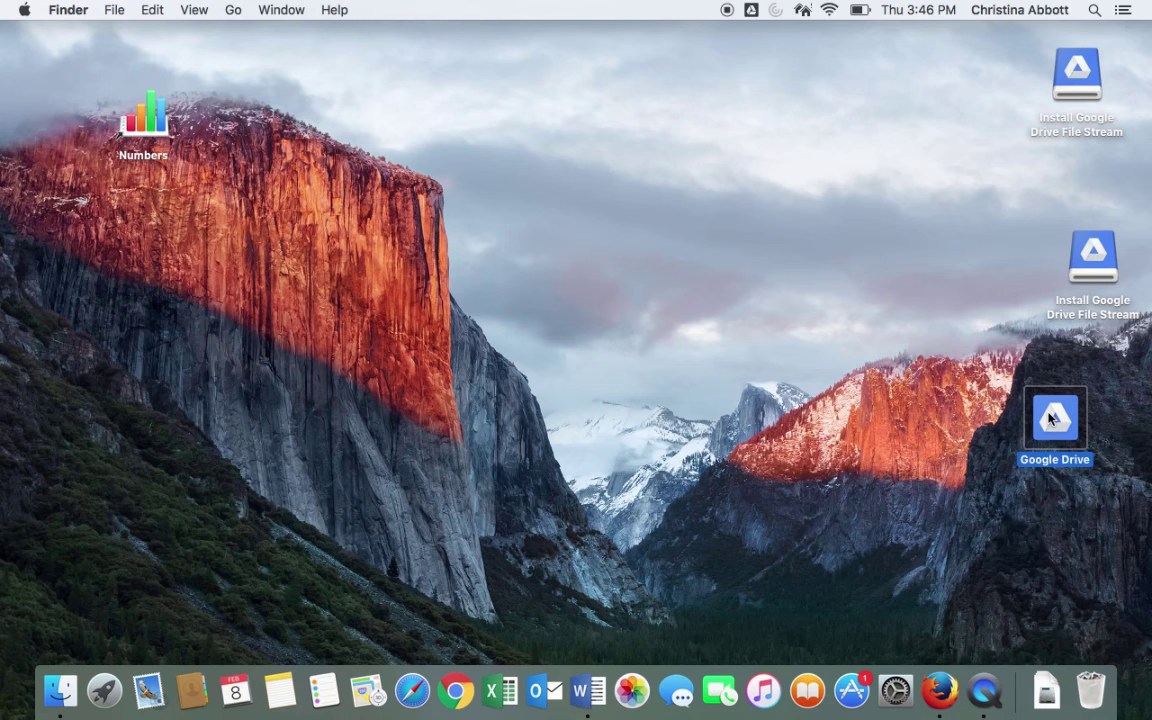
{"action": "double_click", "coordinate": [1055, 417]}
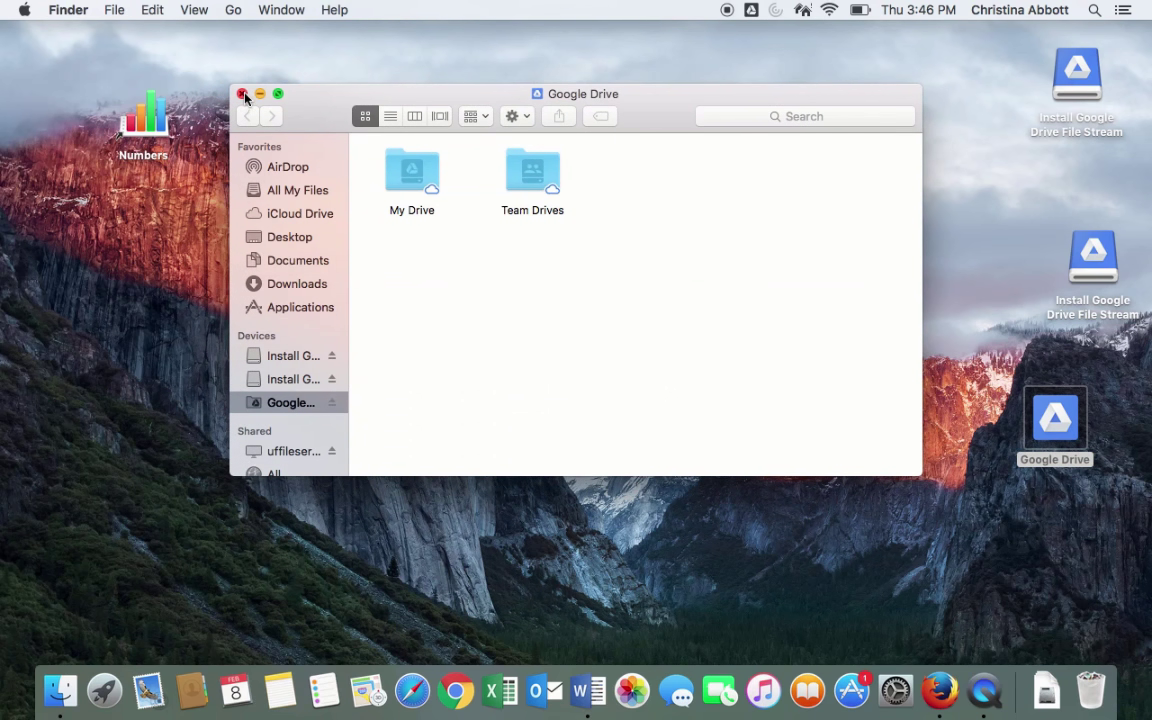
{"action": "left_click", "coordinate": [750, 9]}
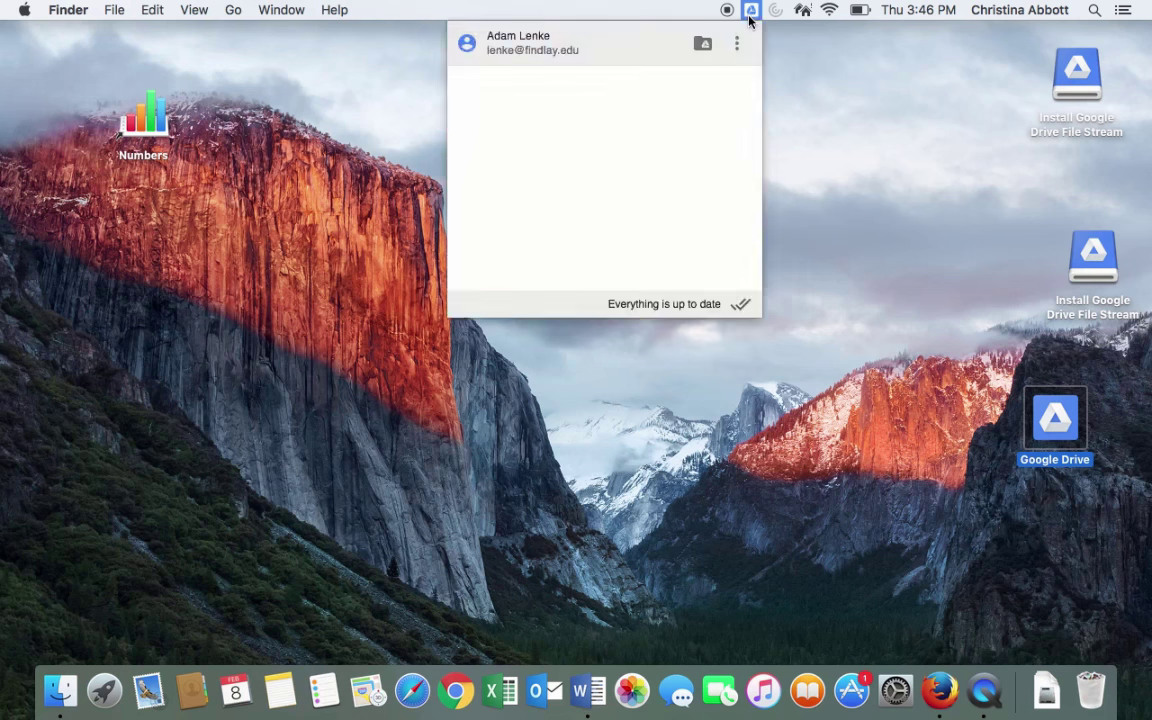
{"action": "mouse_move", "coordinate": [736, 44]}
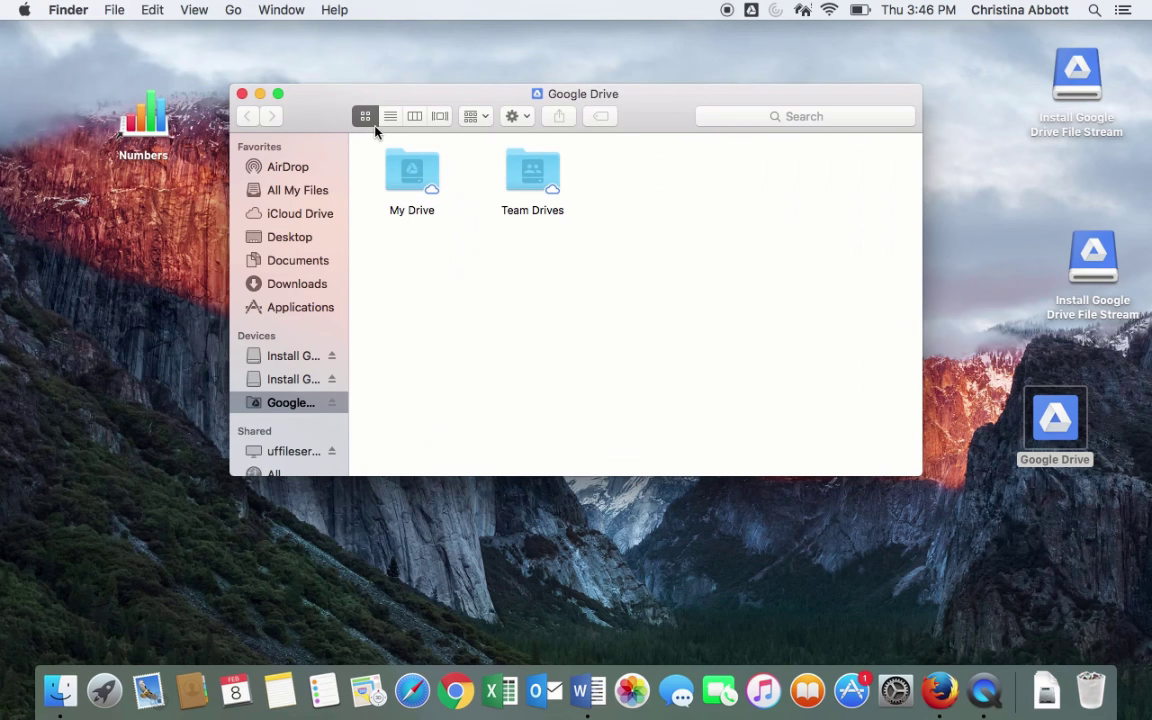
{"action": "left_click", "coordinate": [242, 93]}
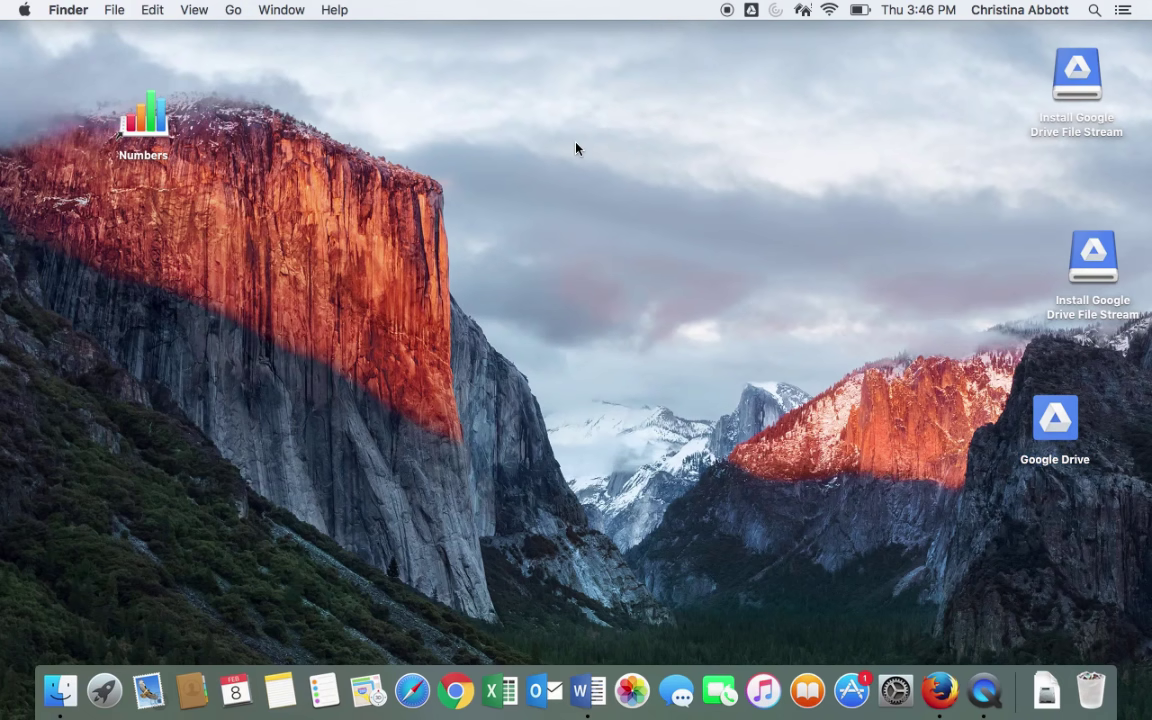